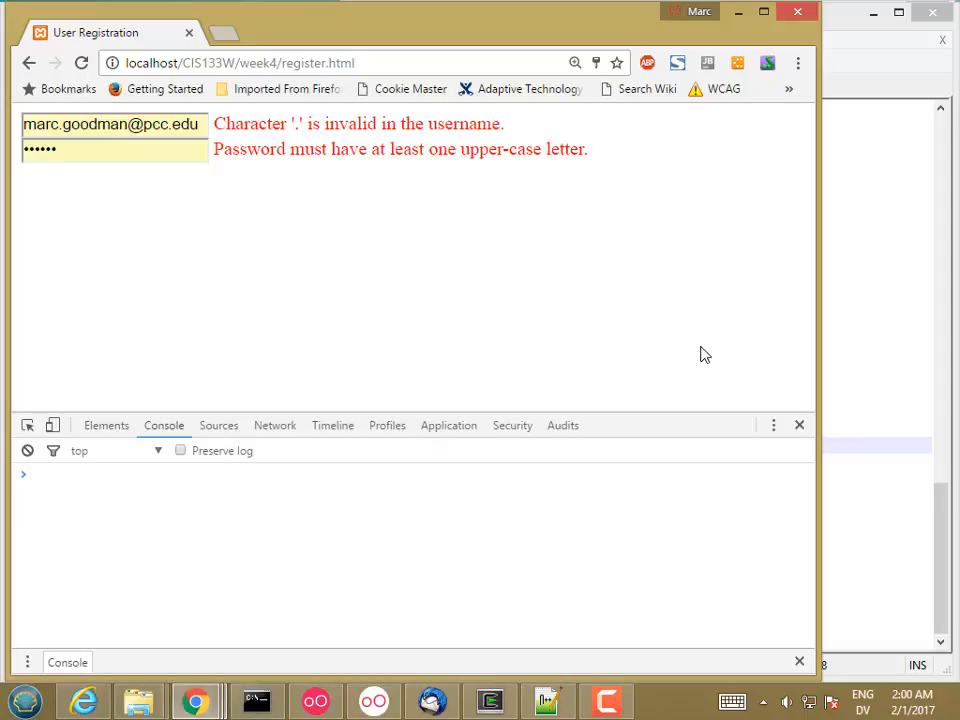
mouse_move(520, 644)
type("function ")
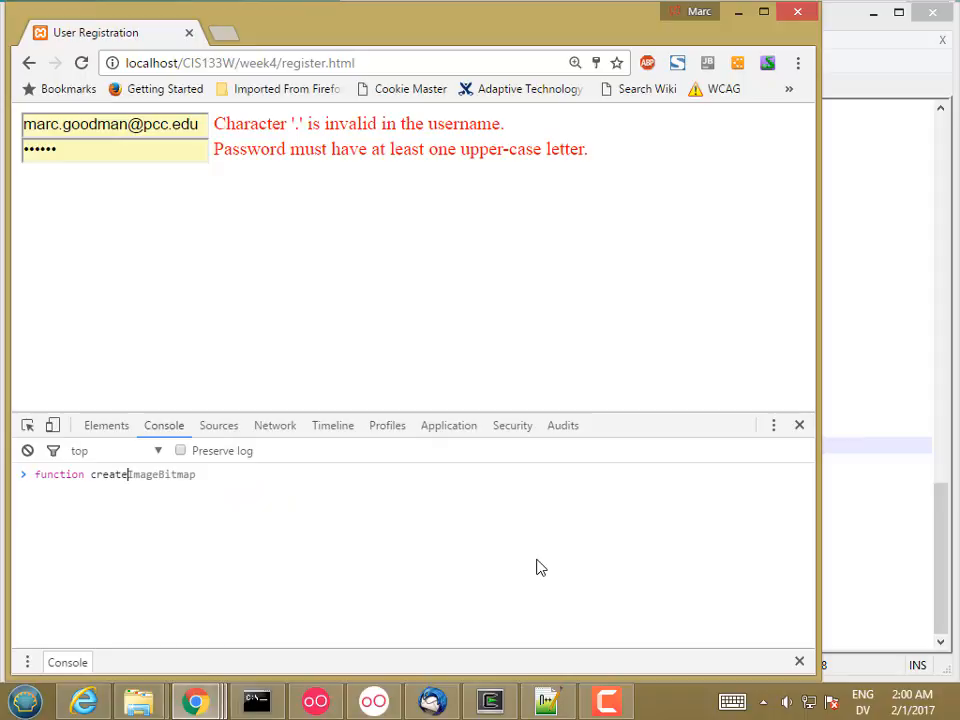
- Begin function createAFunction() and declare var innerFunction = function () inside it
type("createAFunction")
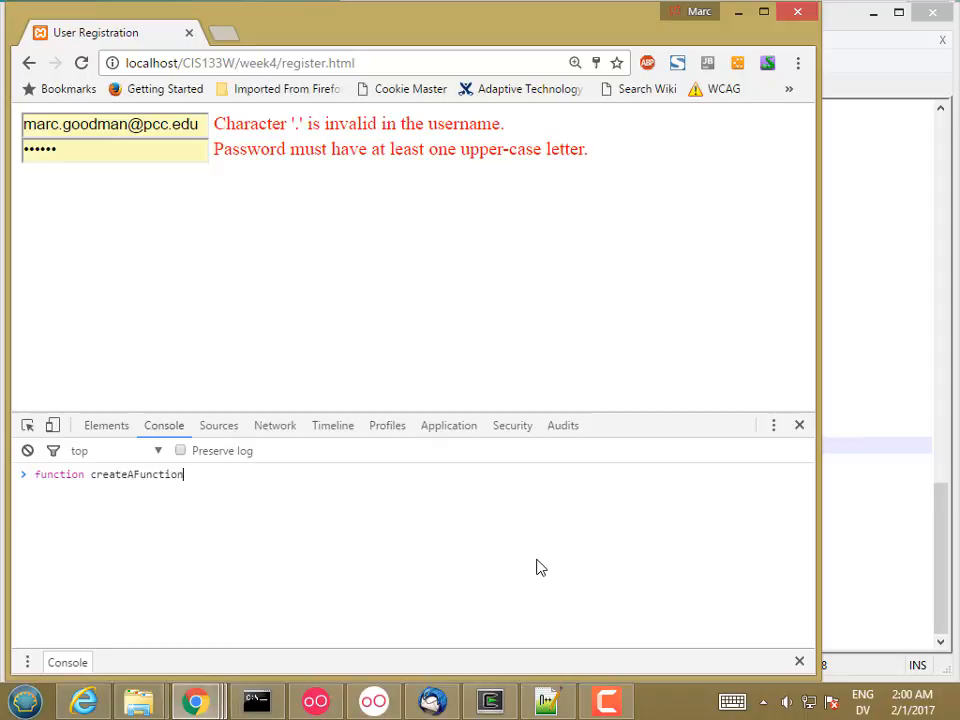
type("() {")
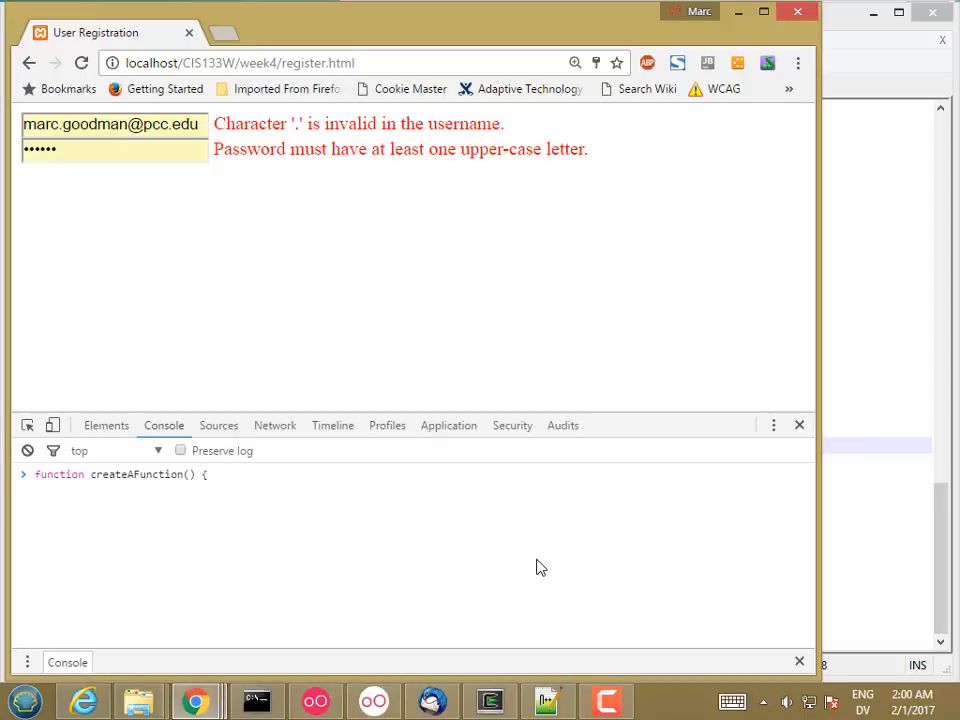
type("var")
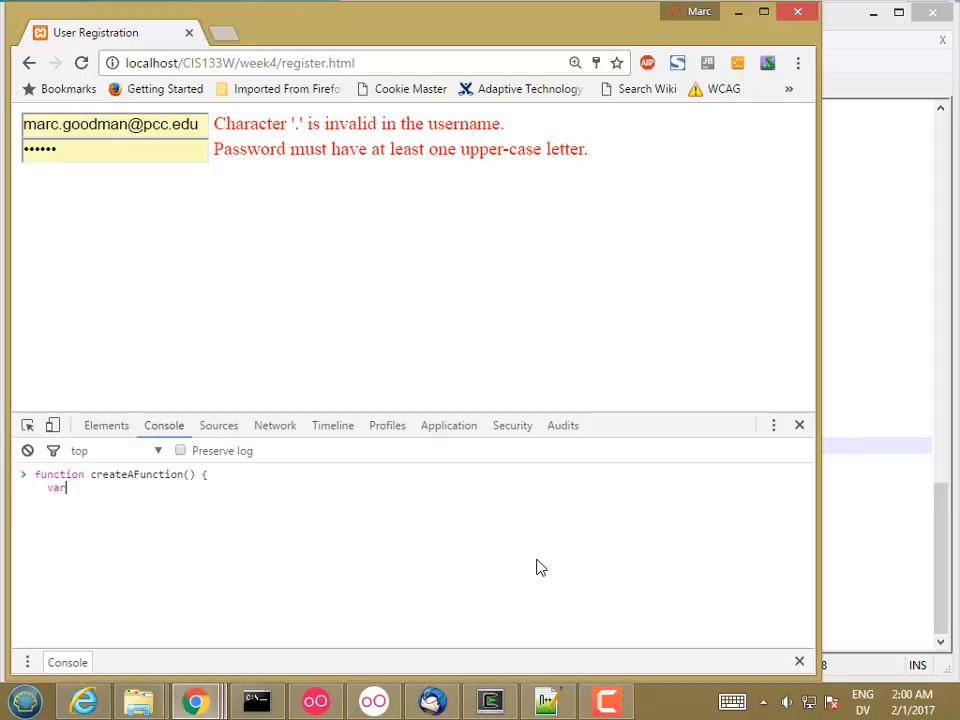
type("innerFunction")
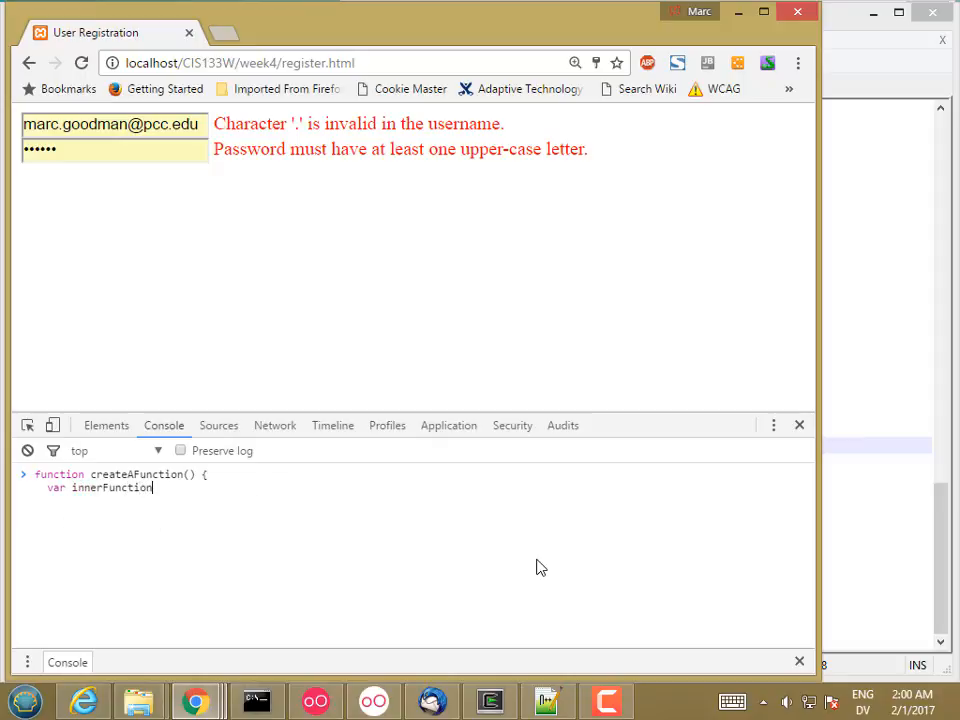
type("= function")
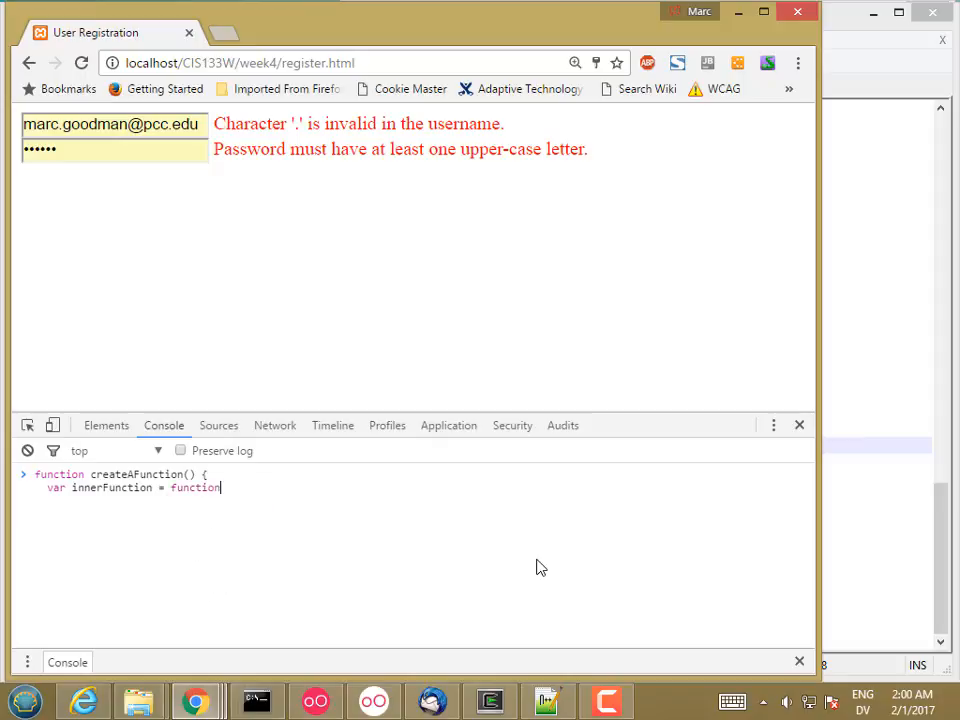
type("()")
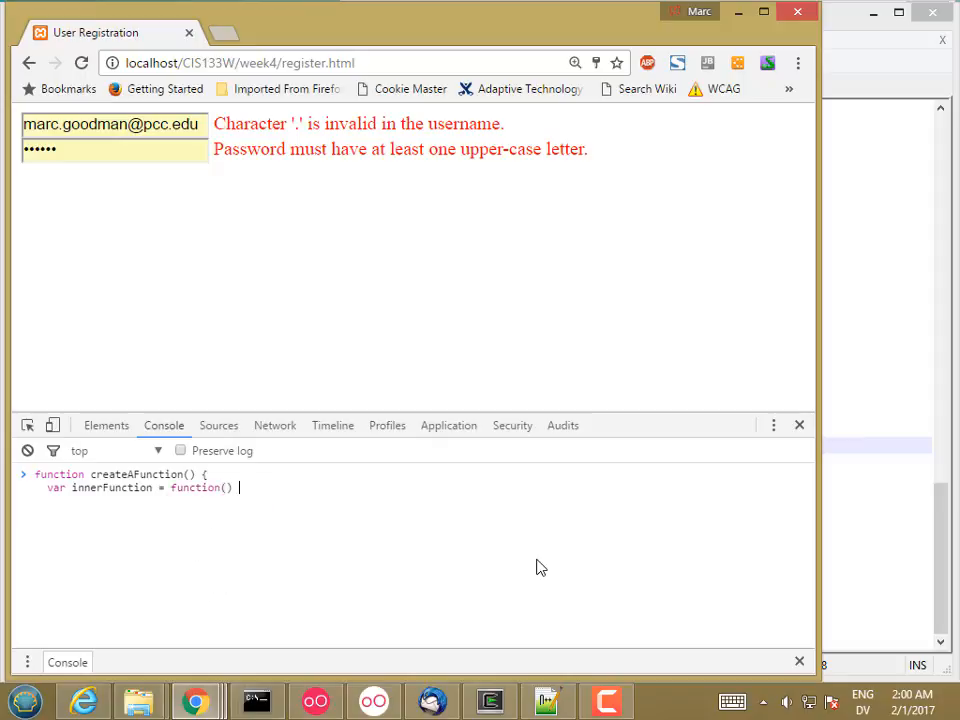
type("{")
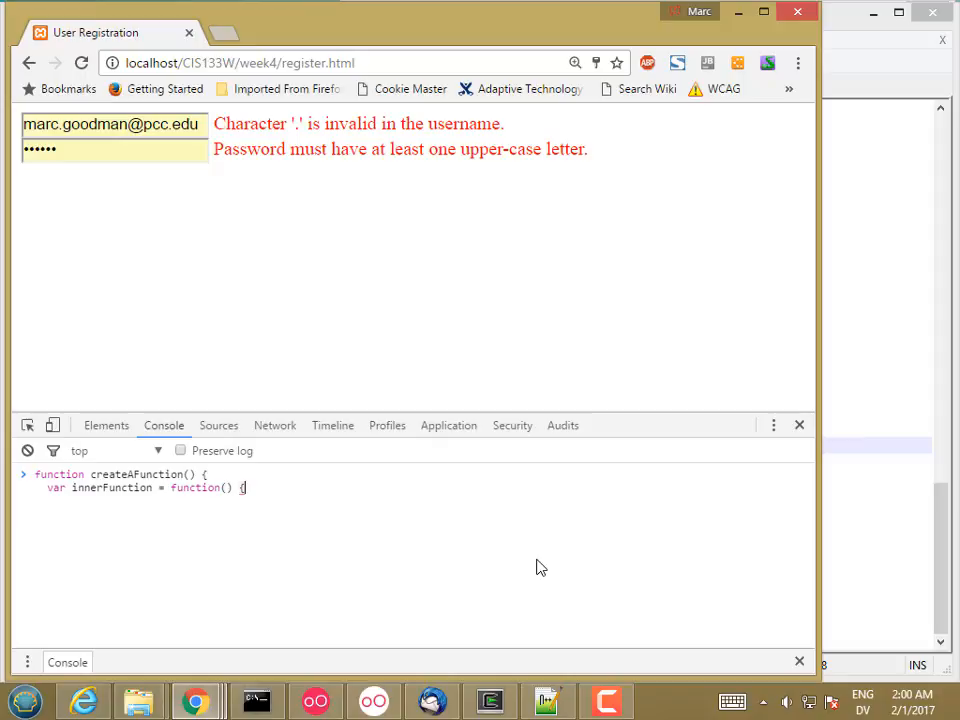
- Have innerFunction log "my inner function", close both bodies and define createAFunction
key("Enter")
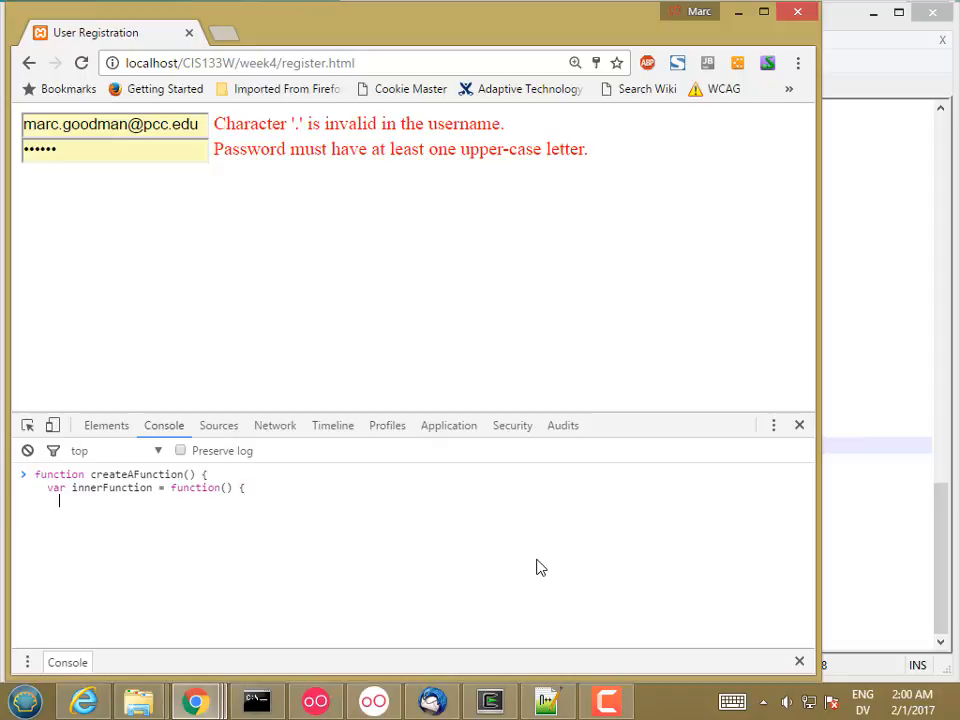
type("console.log(\"my inner")
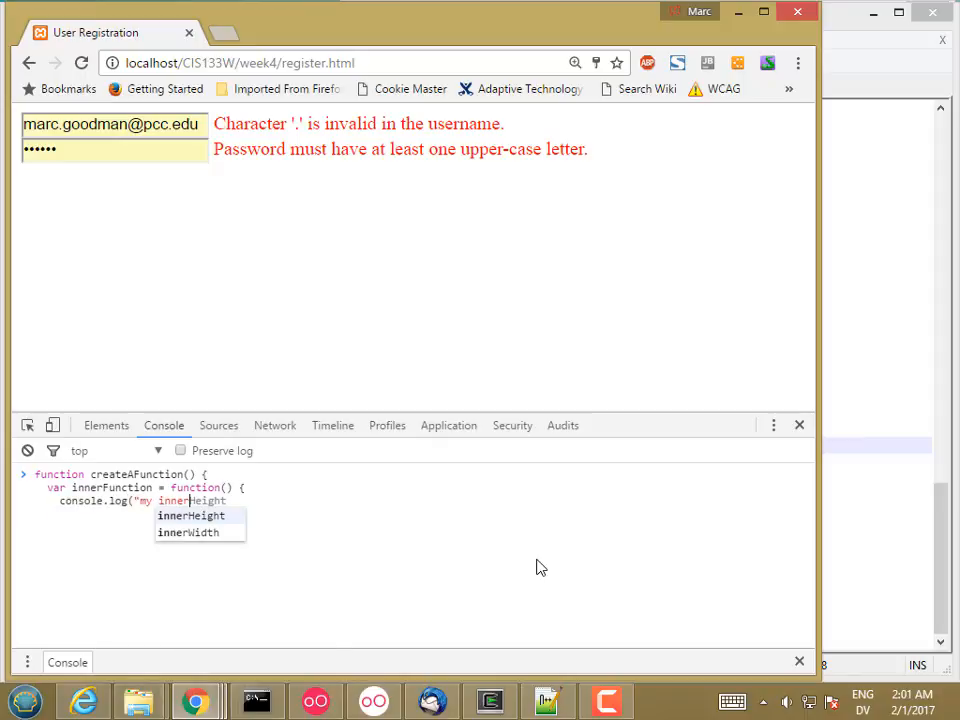
type("function")
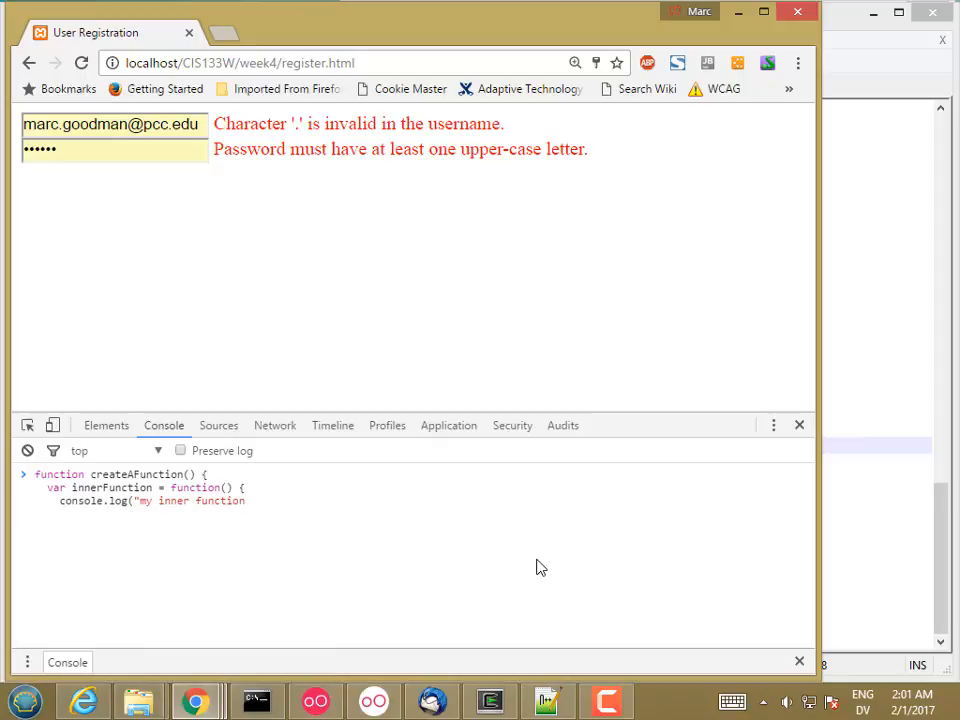
type(");")
type("}")
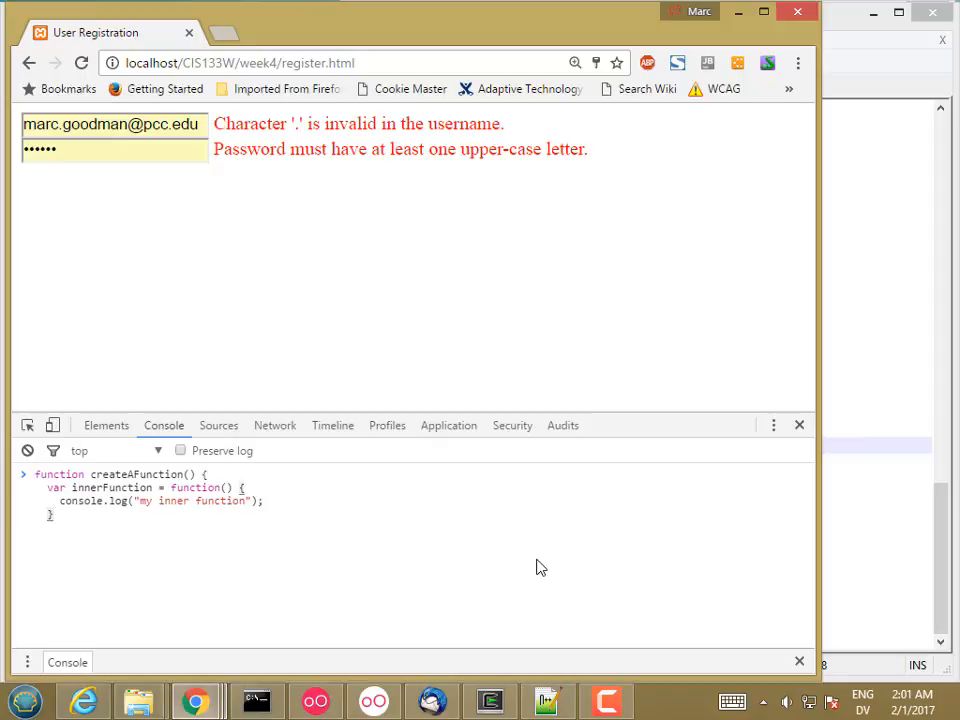
type(";")
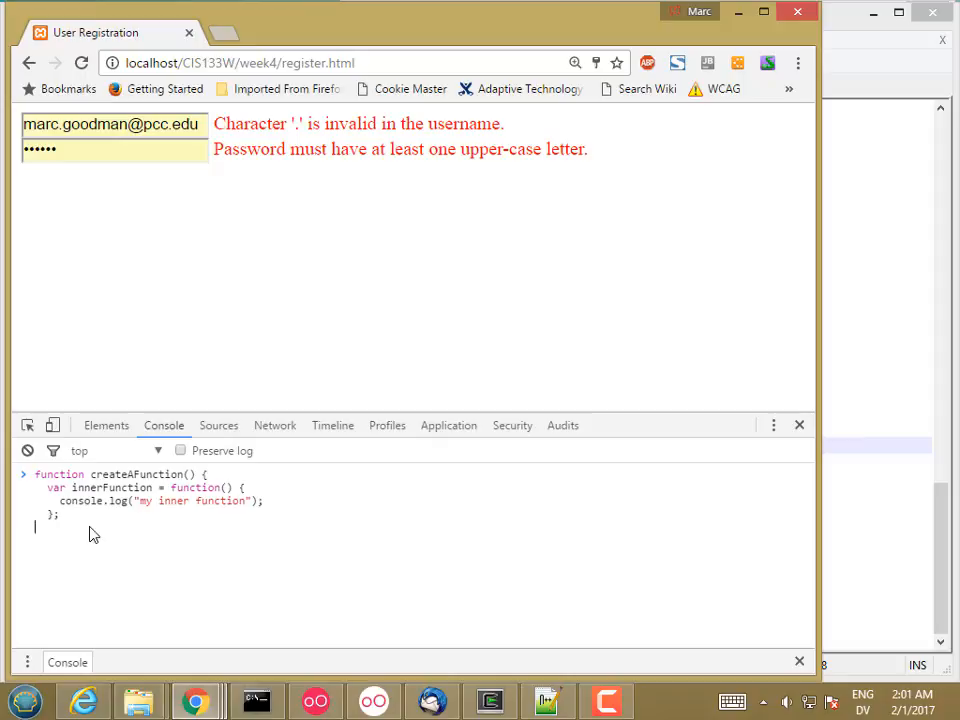
type("}")
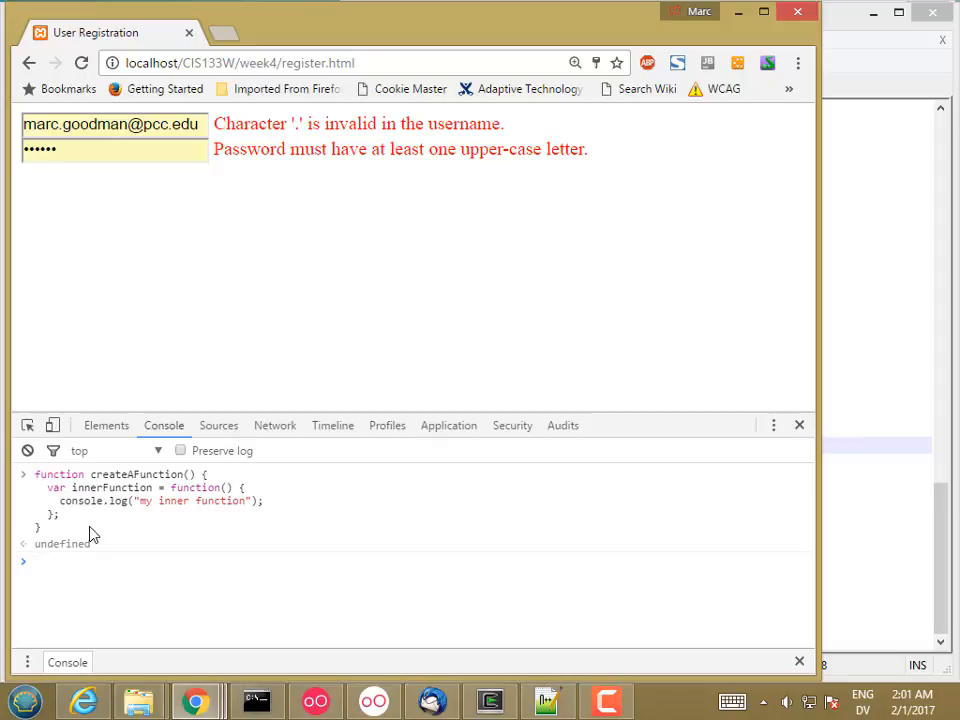
- Echo createAFunction's source, call createAFunction() getting undefined, then recall the definition
type("c")
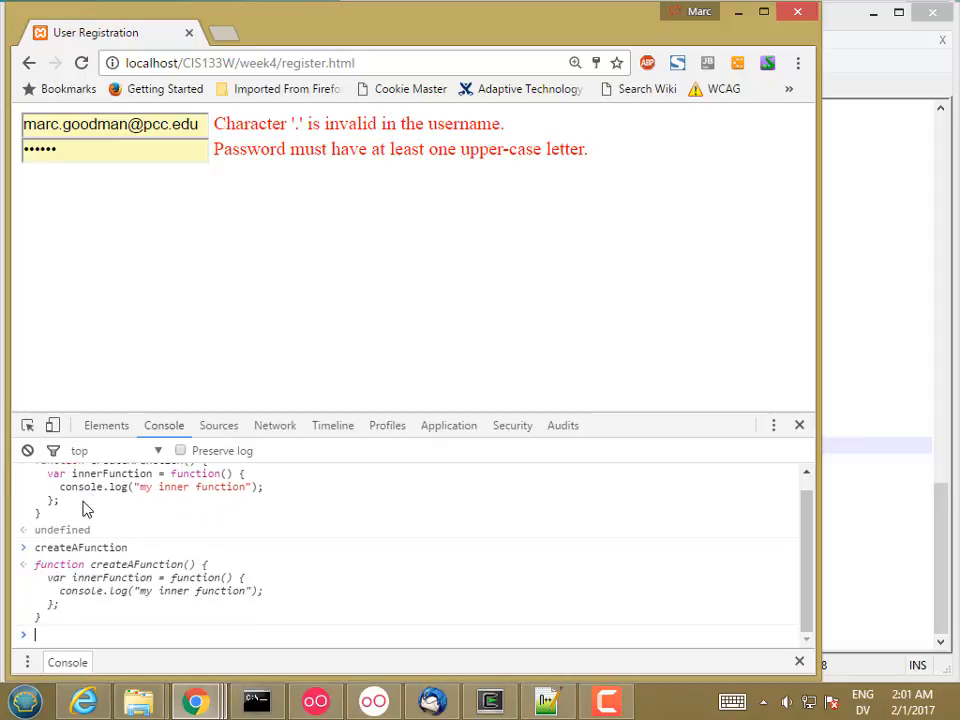
type("createAFunction(")
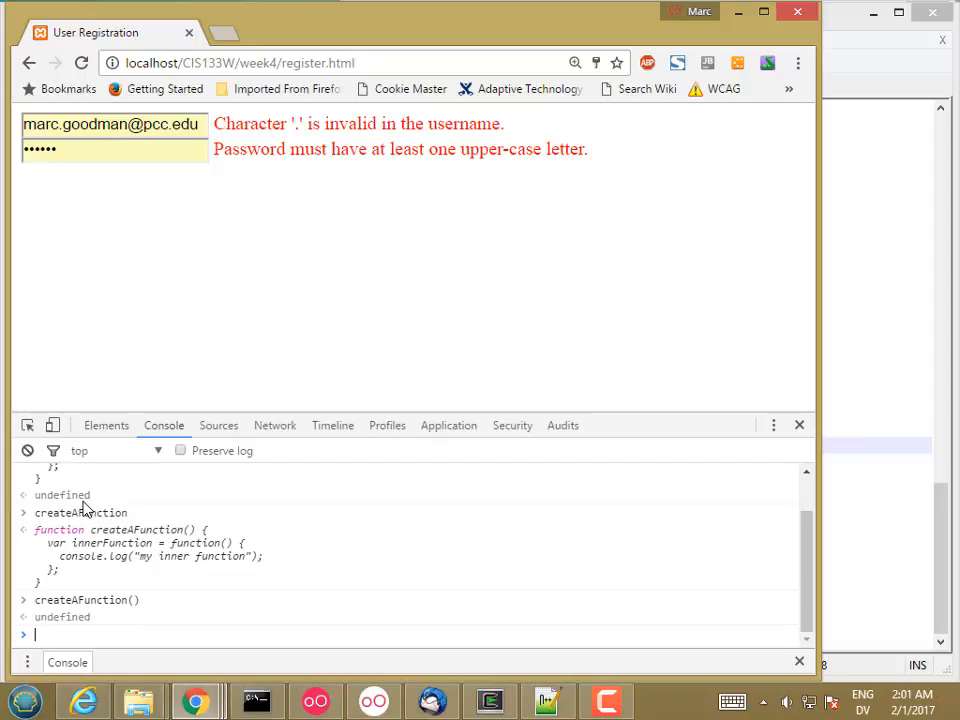
mouse_move(100, 556)
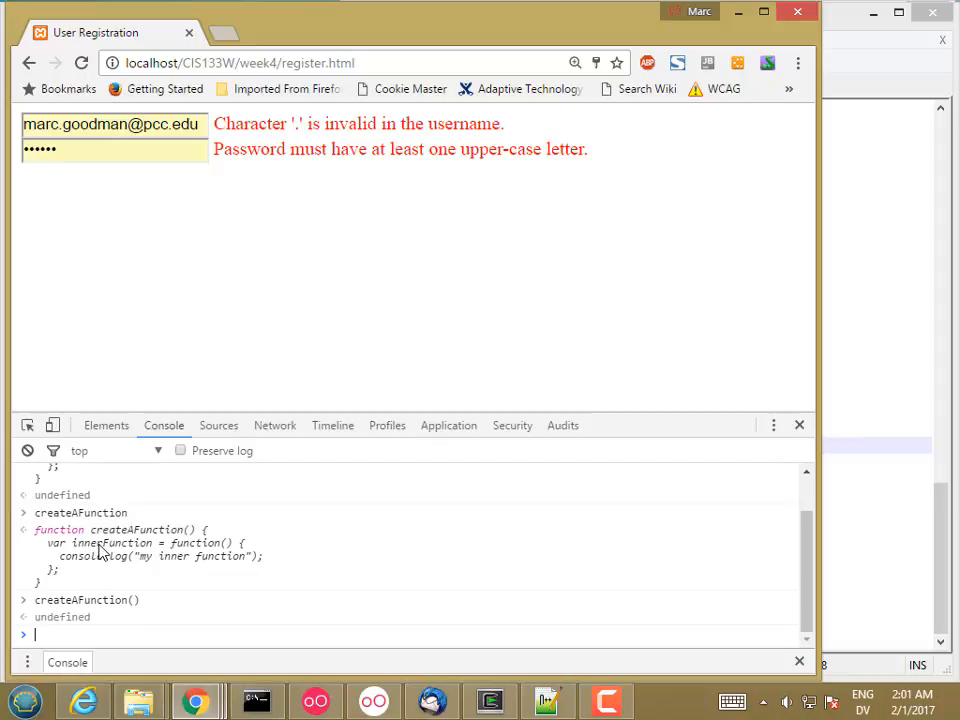
mouse_move(176, 544)
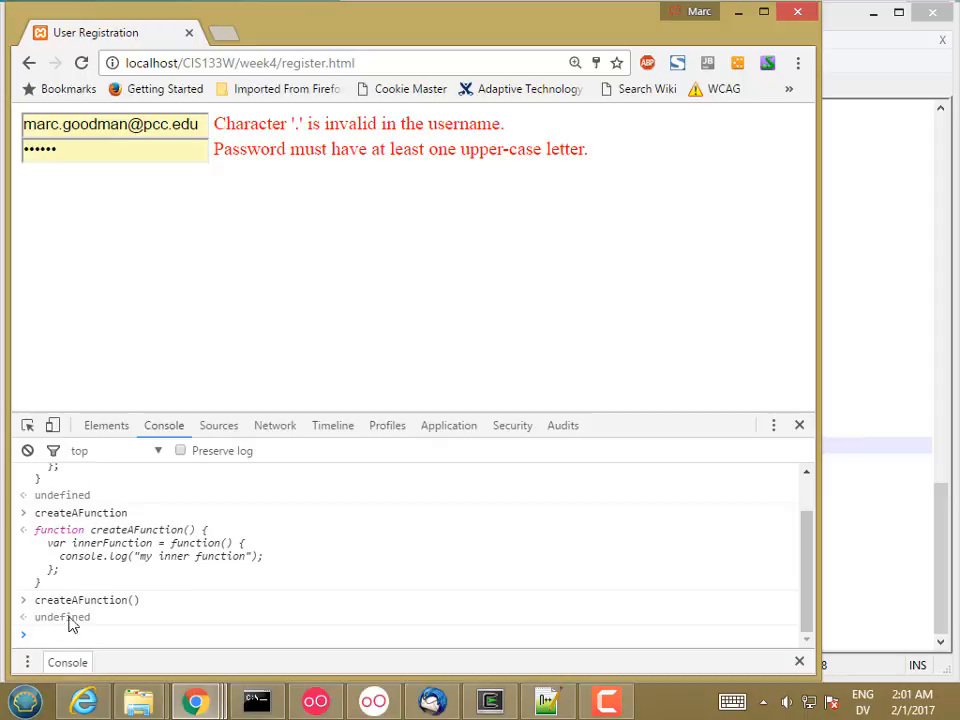
type("createAFunction() {")
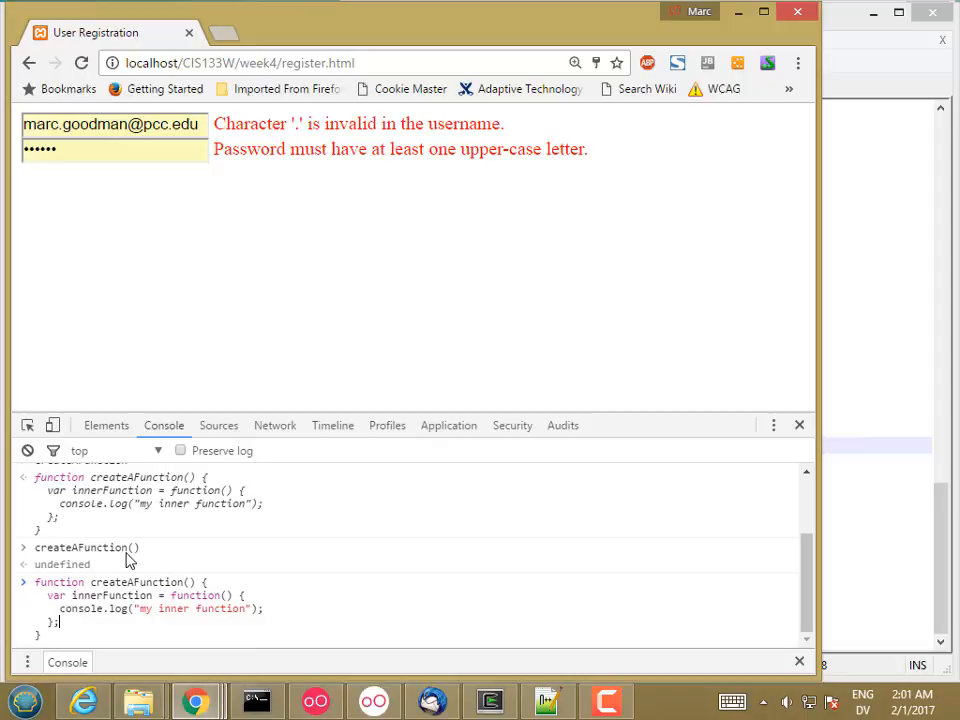
scroll("down", 3)
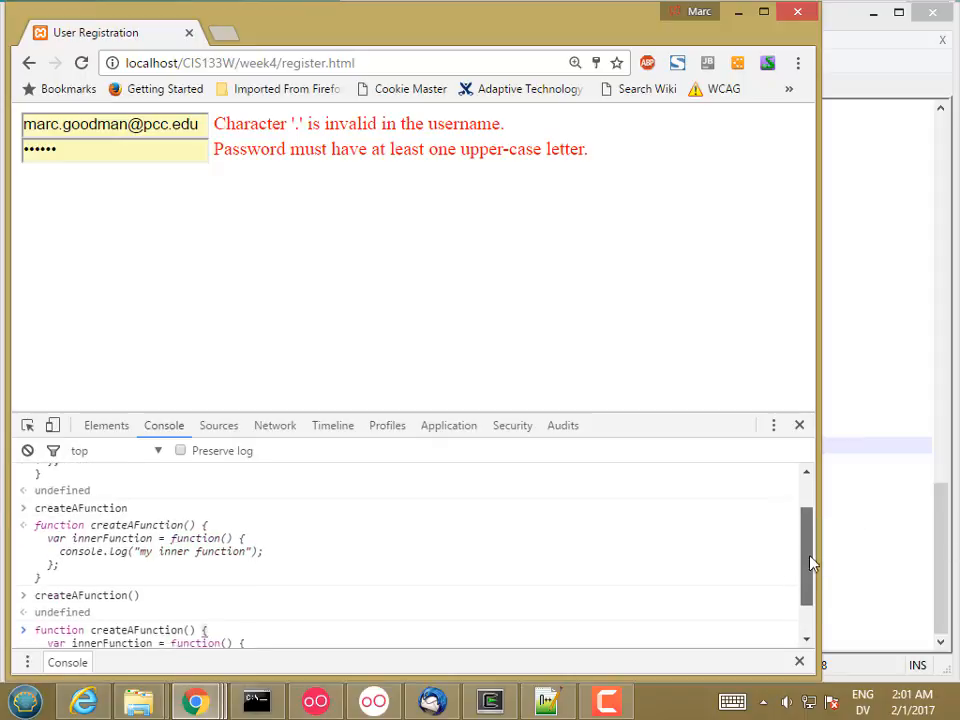
scroll("down", 3)
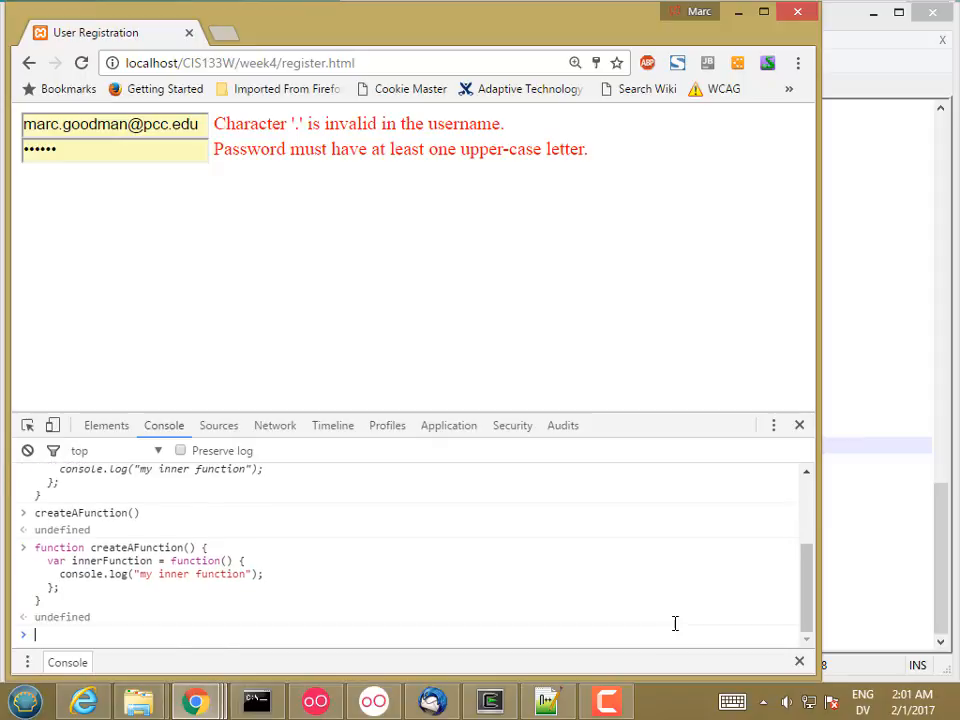
scroll("down", 3)
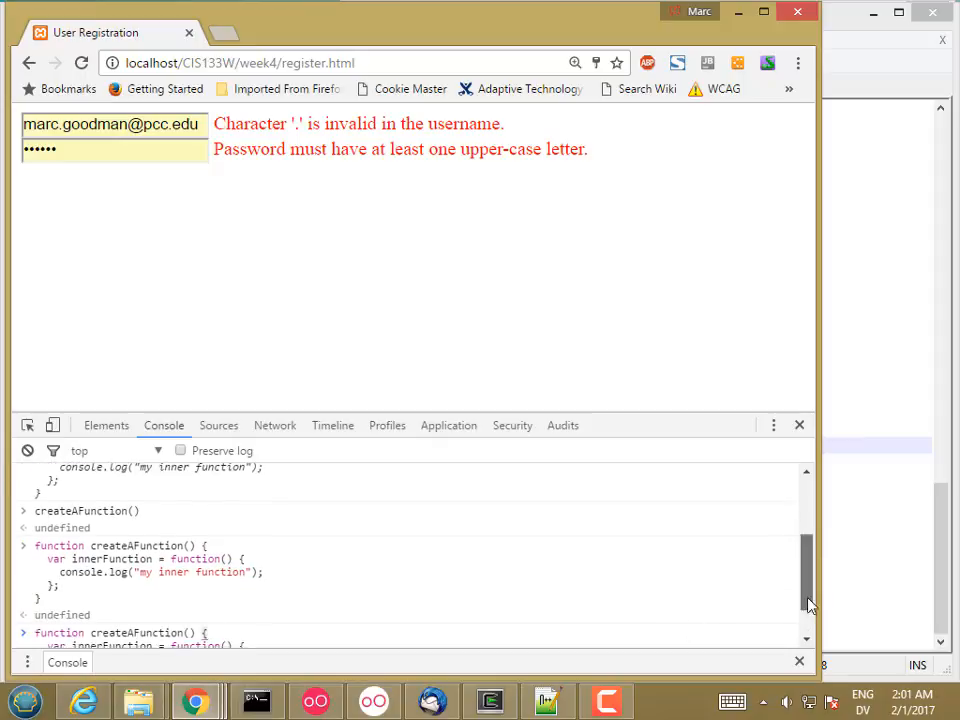
scroll("down", 3)
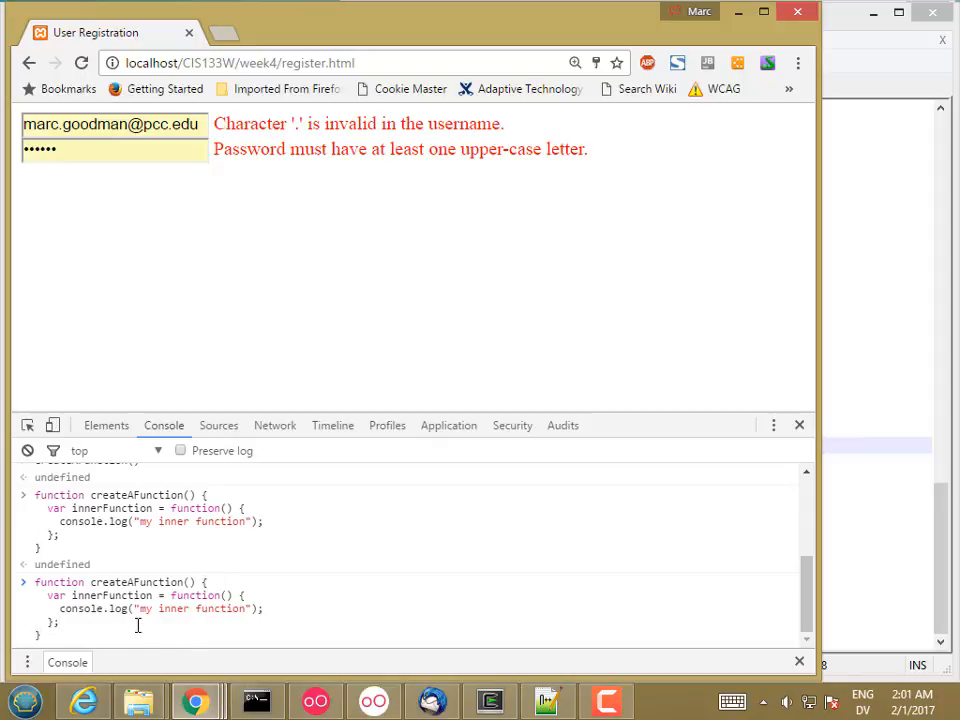
- Add return innerFunction; to createAFunction, redefine it and call it to get the inner function
left_click(796, 62)
type("return")
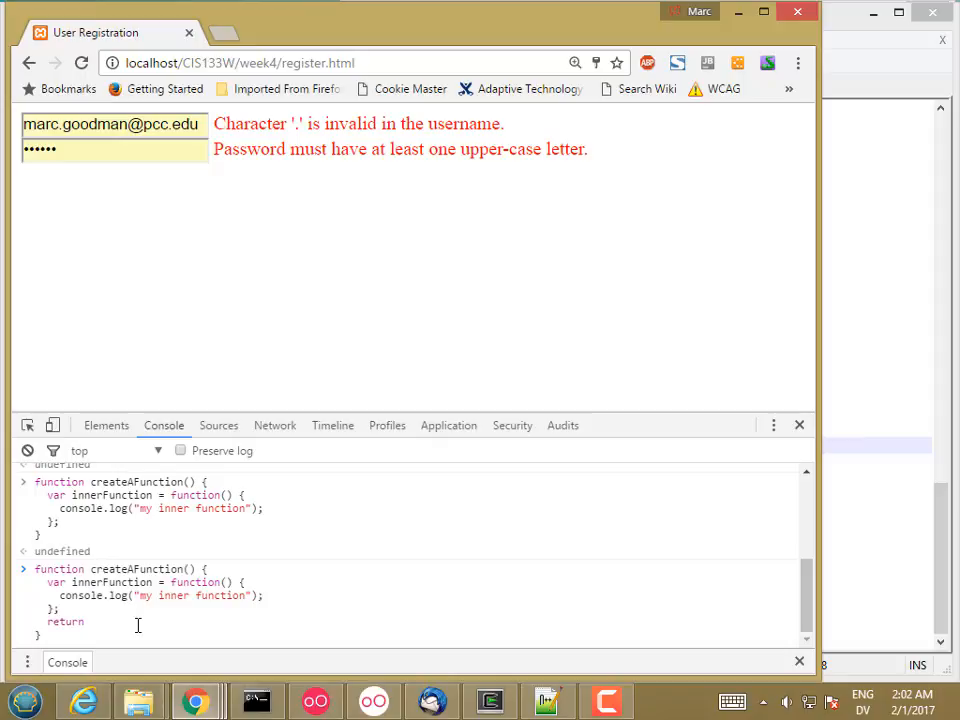
type("innerFu")
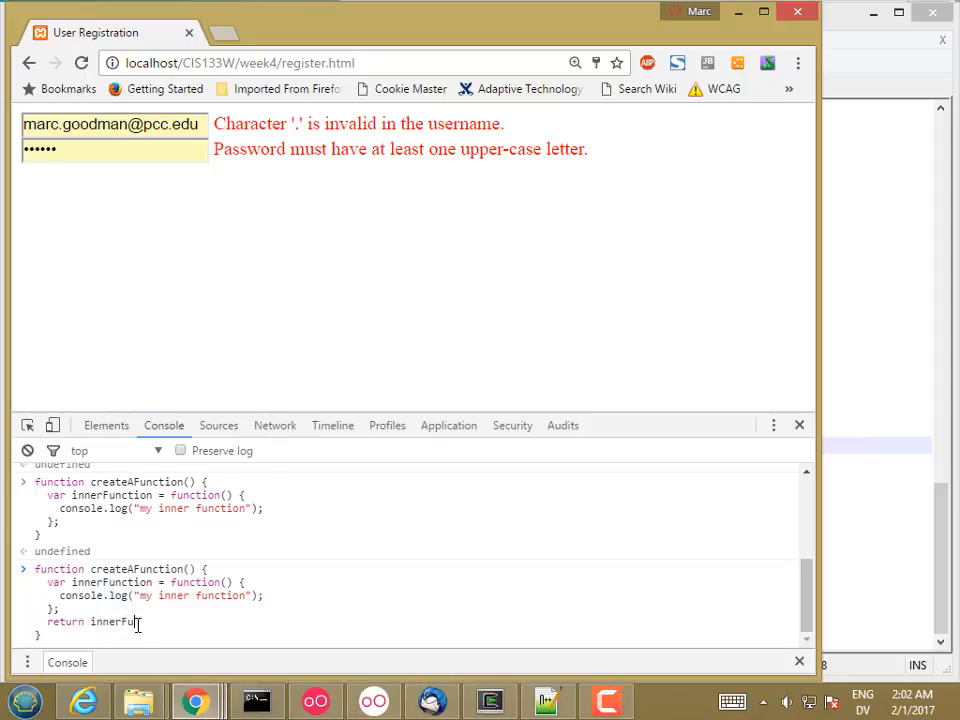
type("nction;")
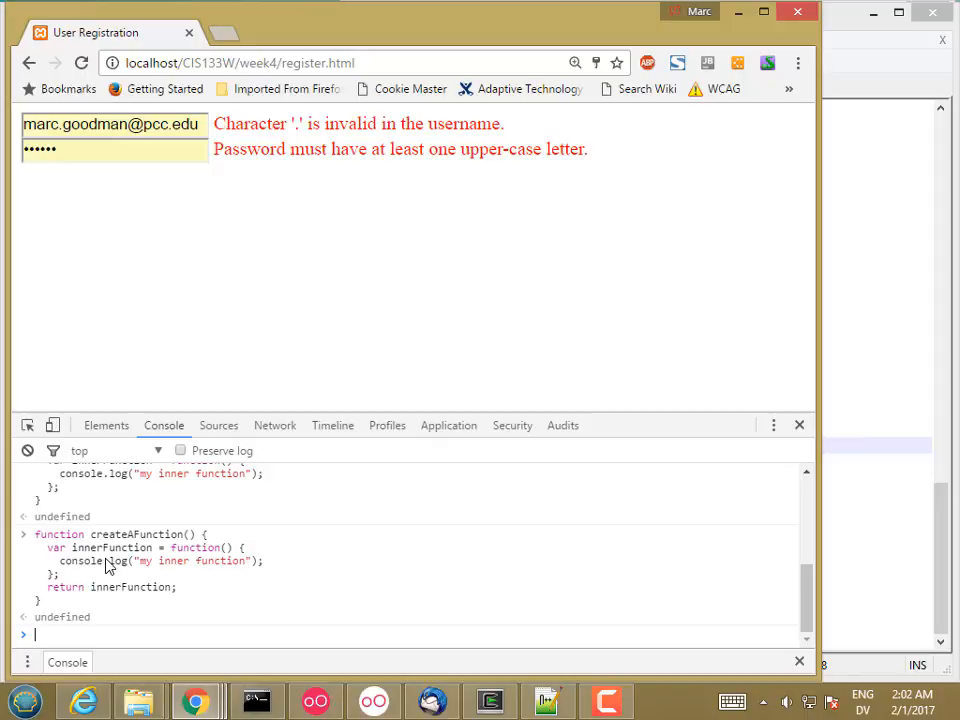
type("cr")
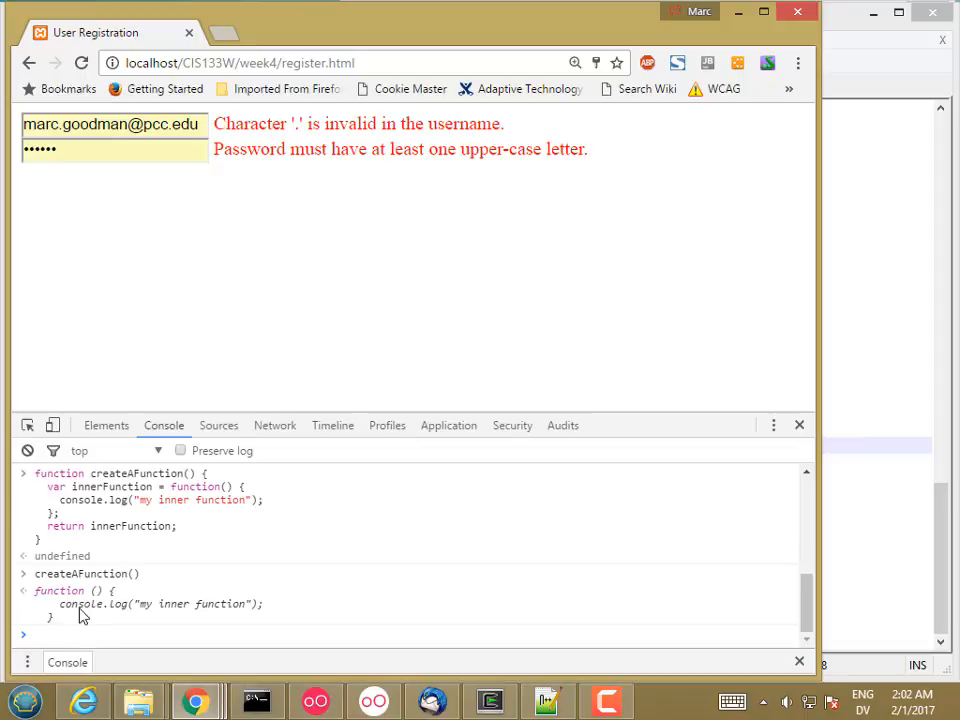
mouse_move(80, 616)
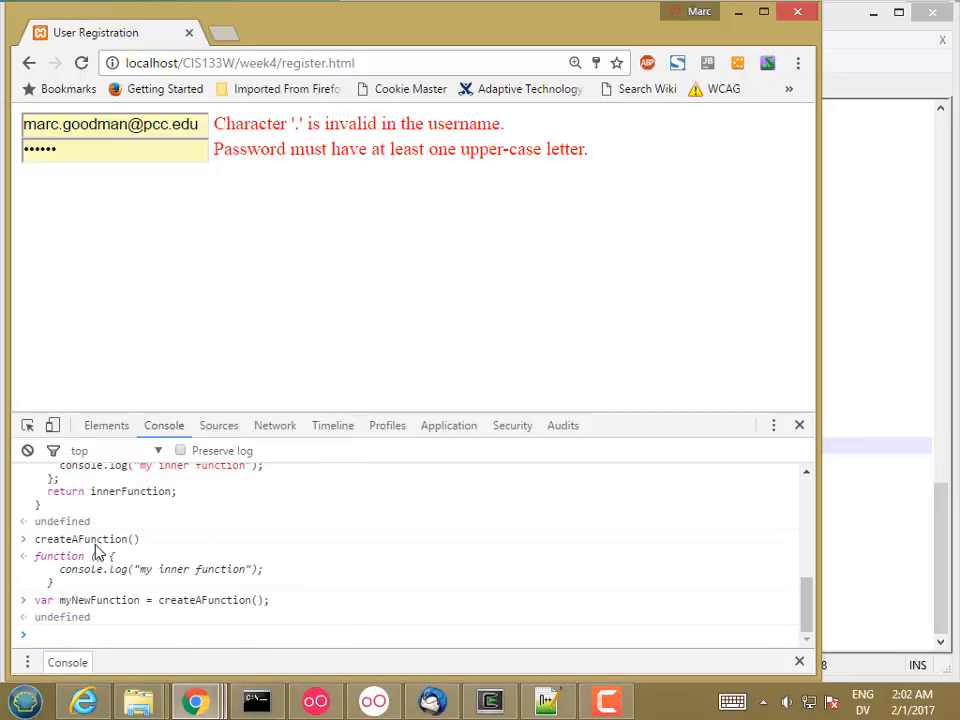
- Call myNewFunction() and createAFunction()(), each logging "my inner function"
type("myNewFunction(")
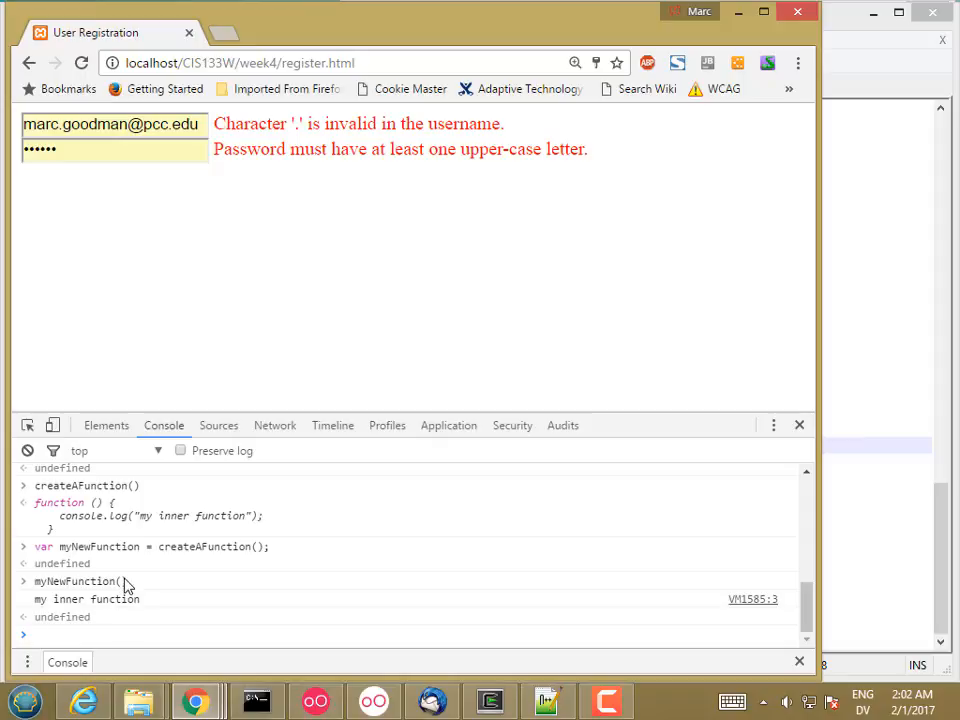
type("createAFunction()")
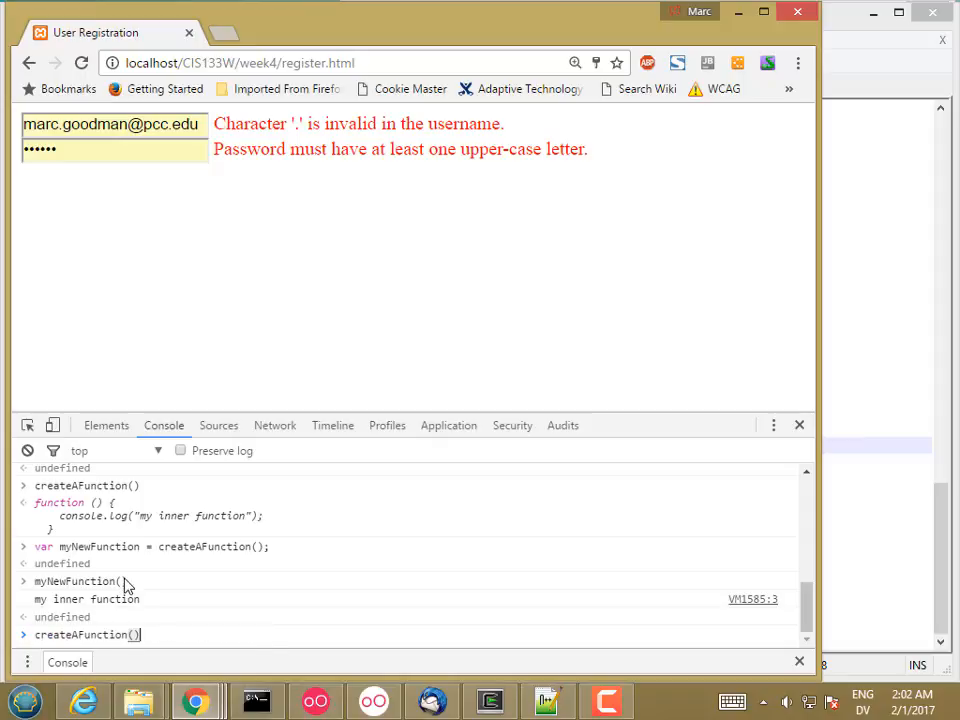
type("()")
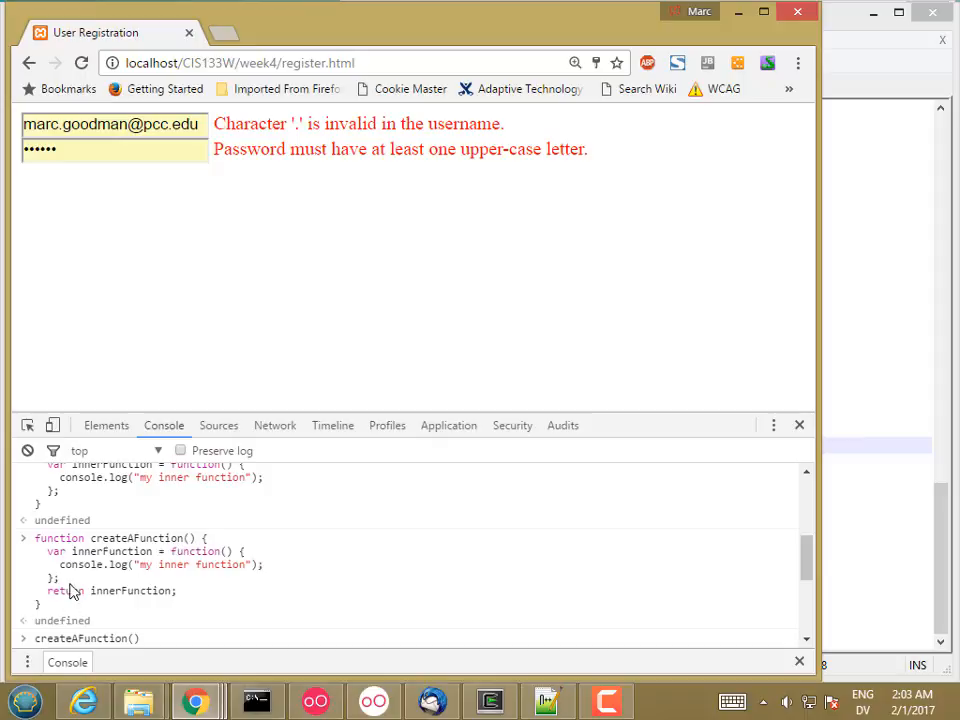
left_click_drag(48, 552, 172, 590)
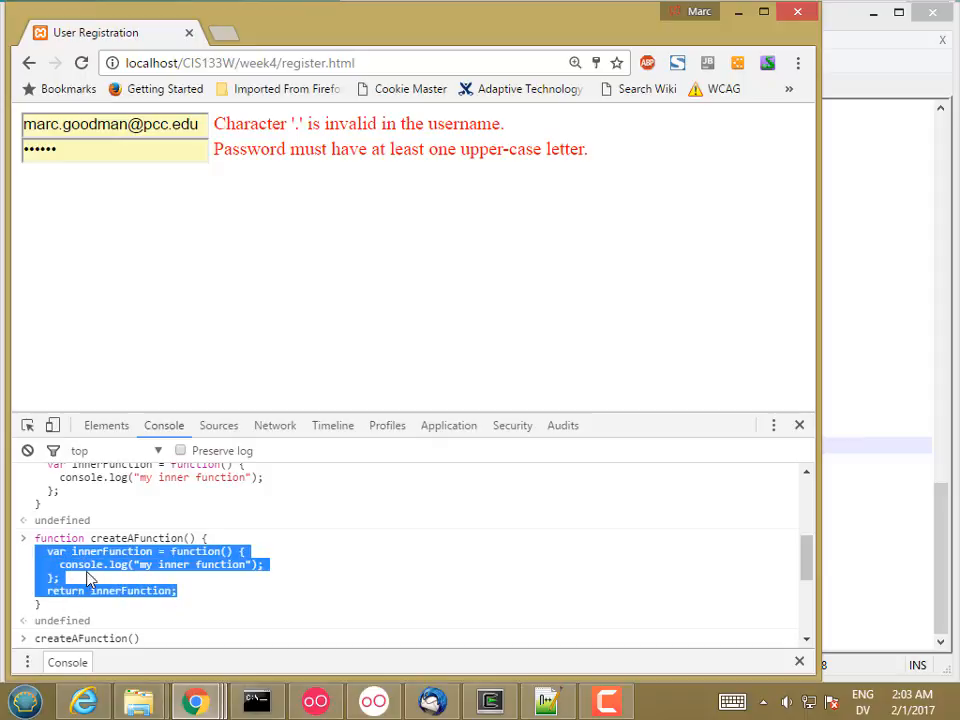
mouse_move(76, 544)
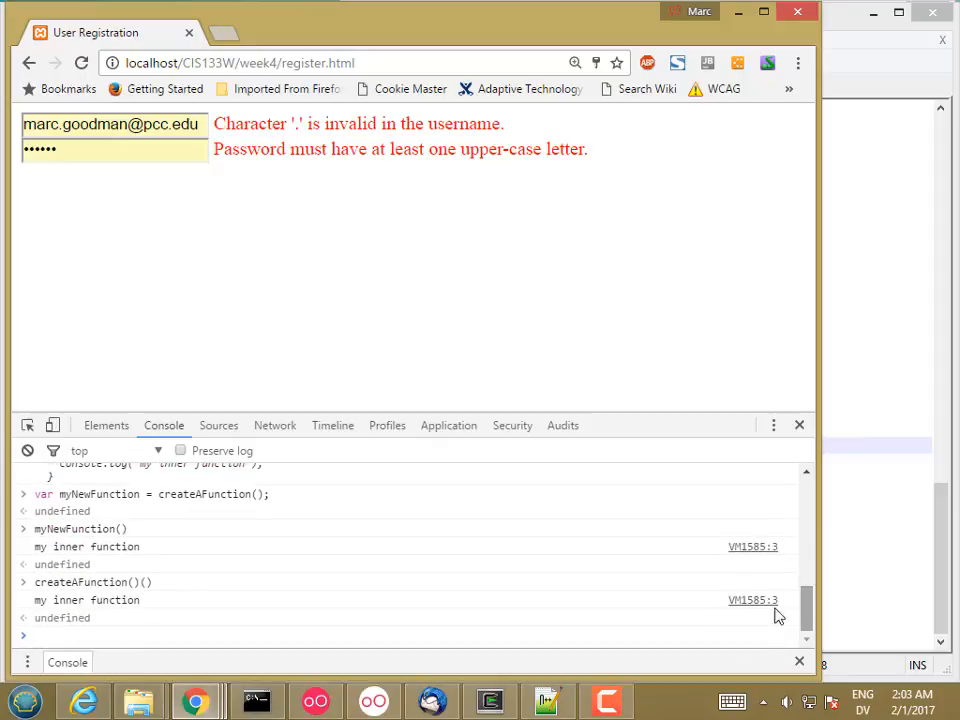
type("function createCounter")
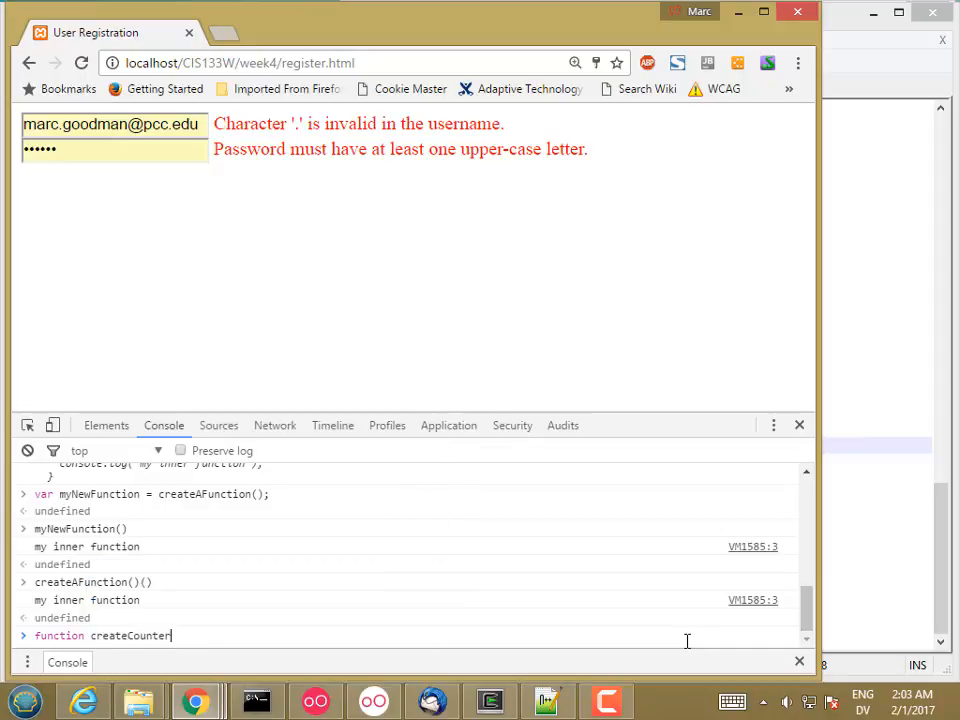
- Start createCounterFunctions with var count = 0 and incrementCounter = function () doing count++
type("Functions() {")
type("var count = 0")
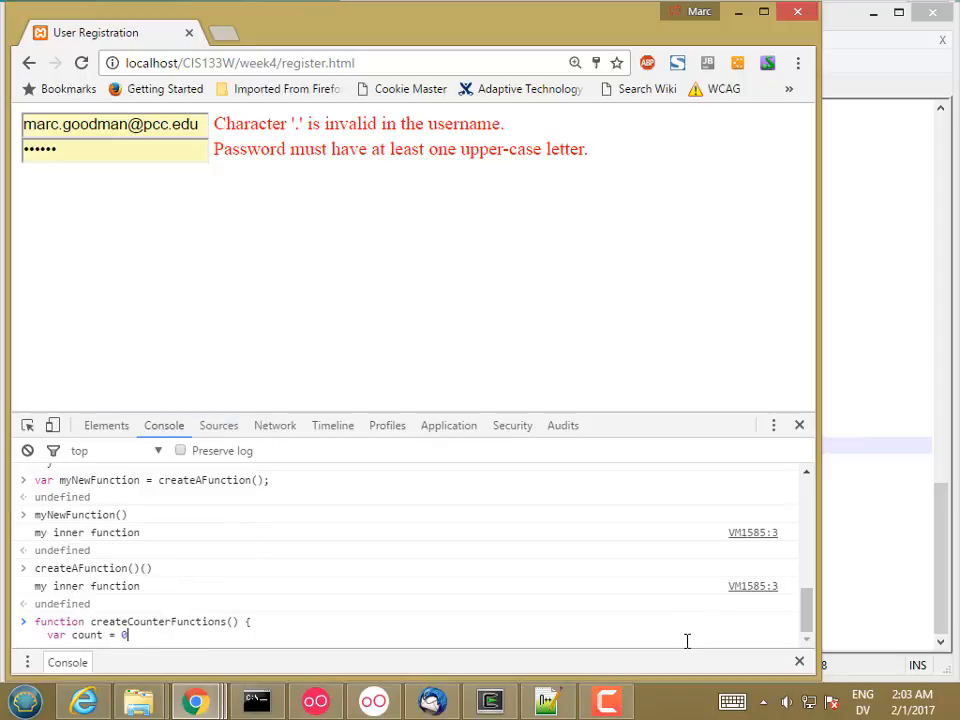
type(";")
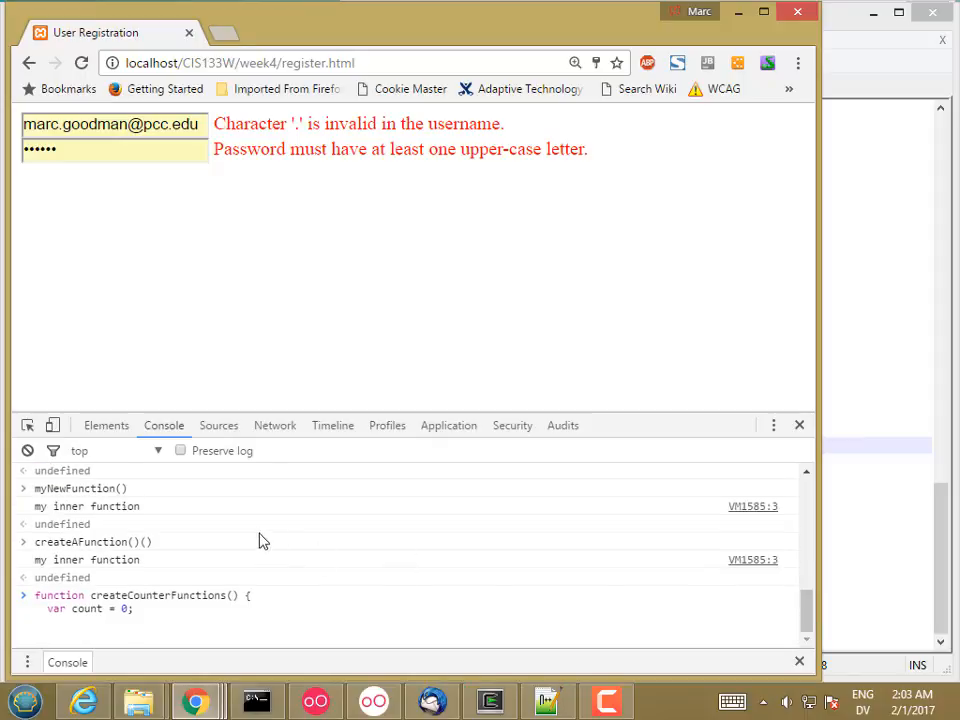
mouse_move(184, 504)
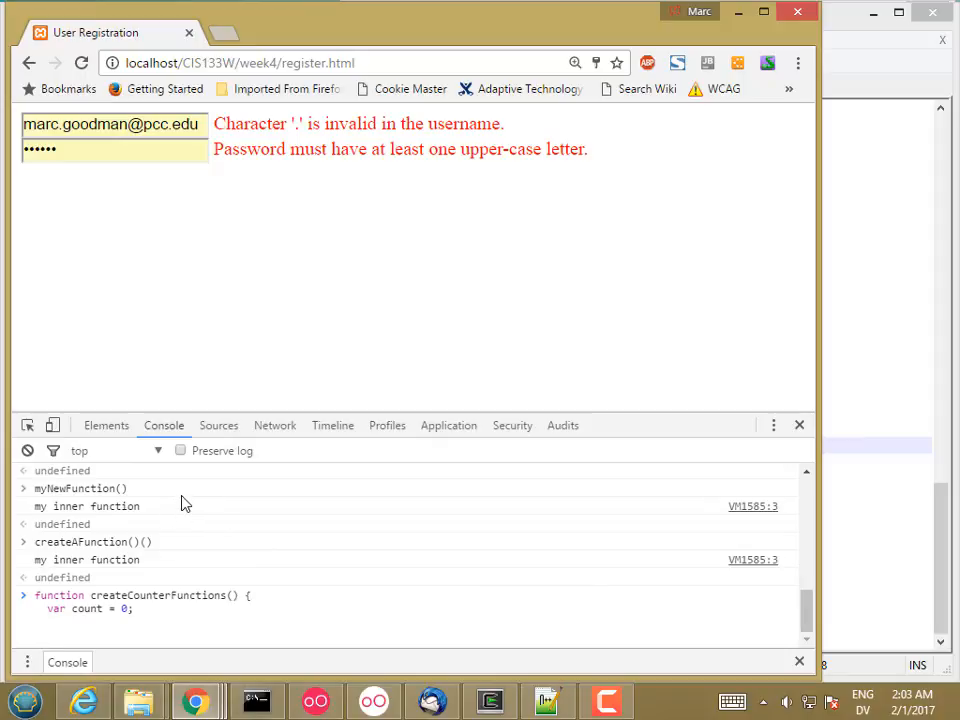
type("window")
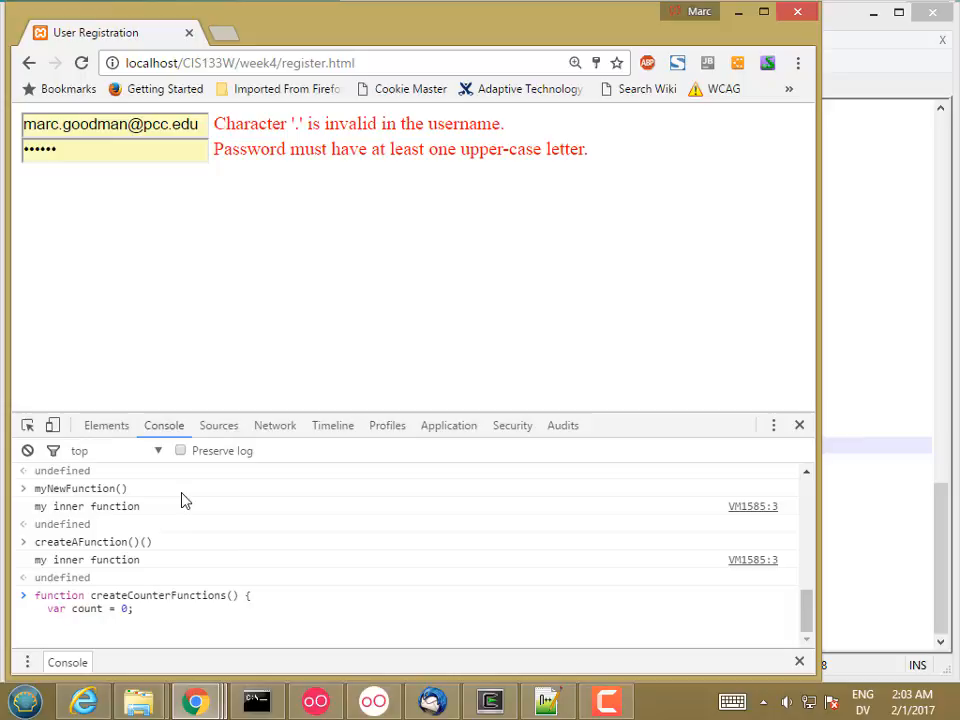
type("incrementCounter")
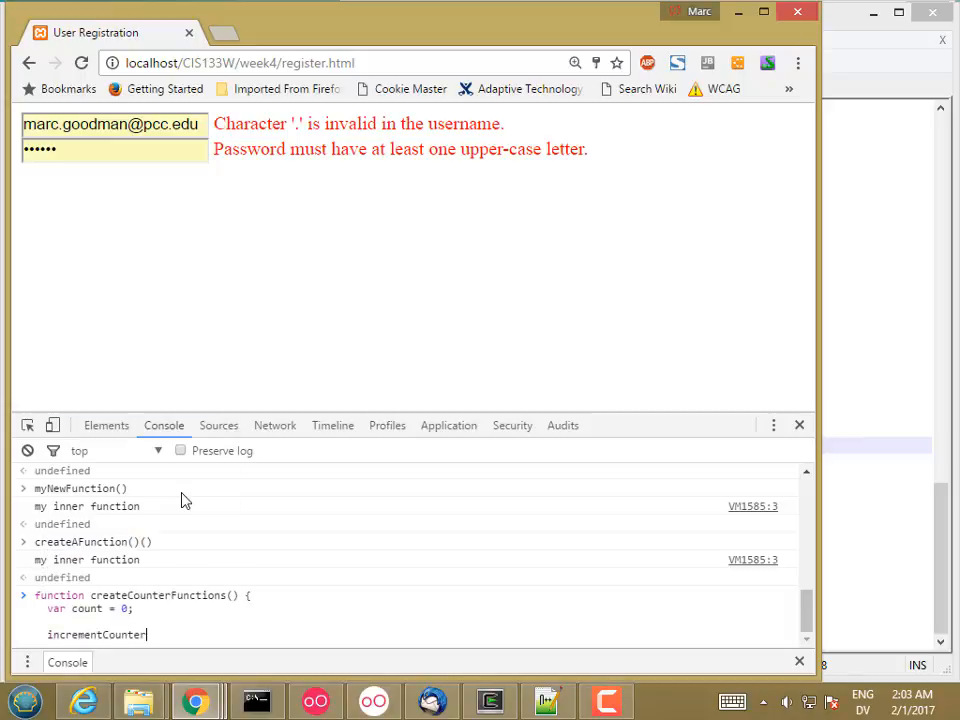
type("=")
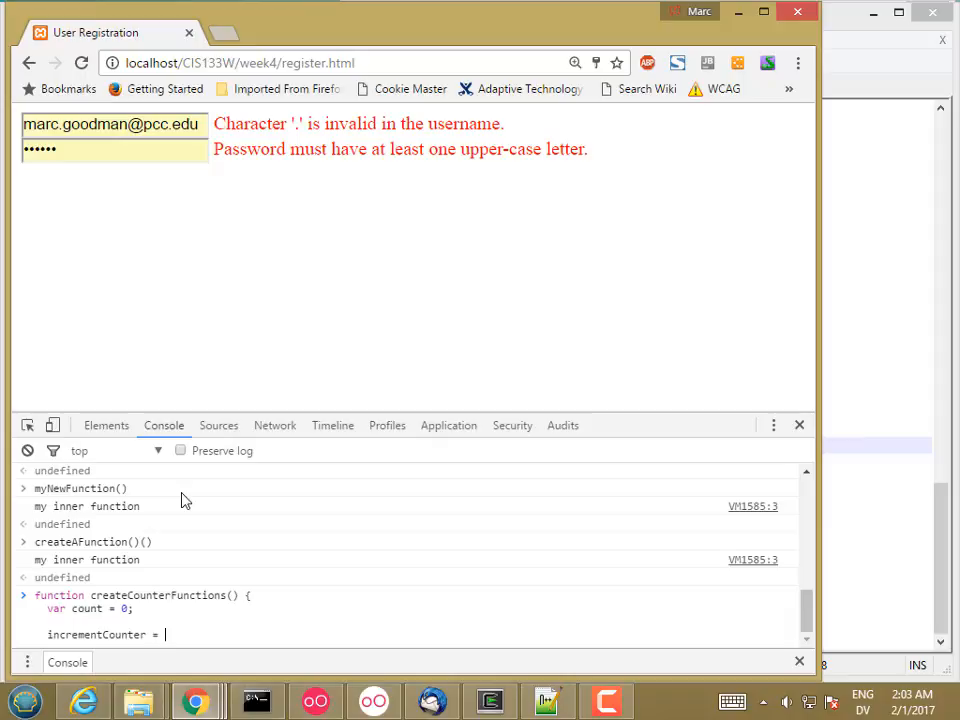
type("function")
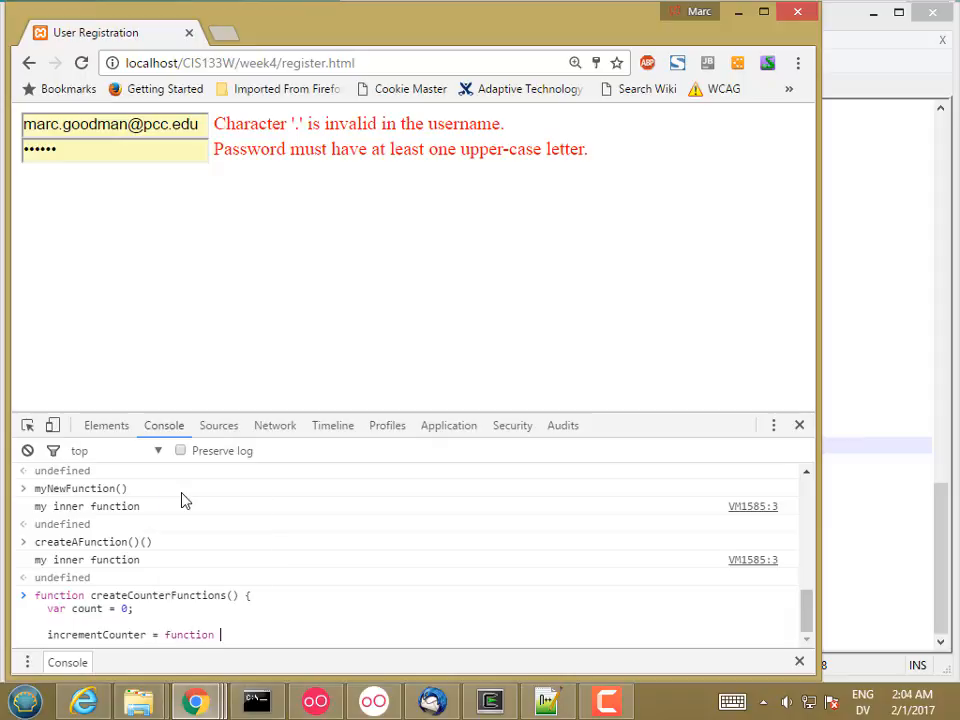
type("() {")
type("count++;")
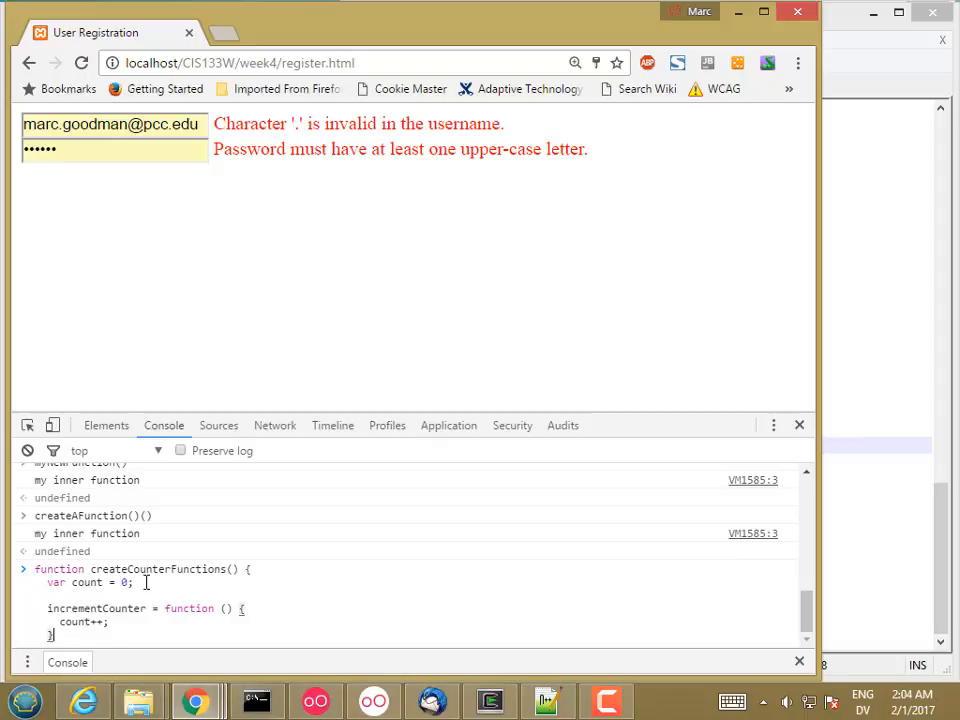
mouse_move(24, 630)
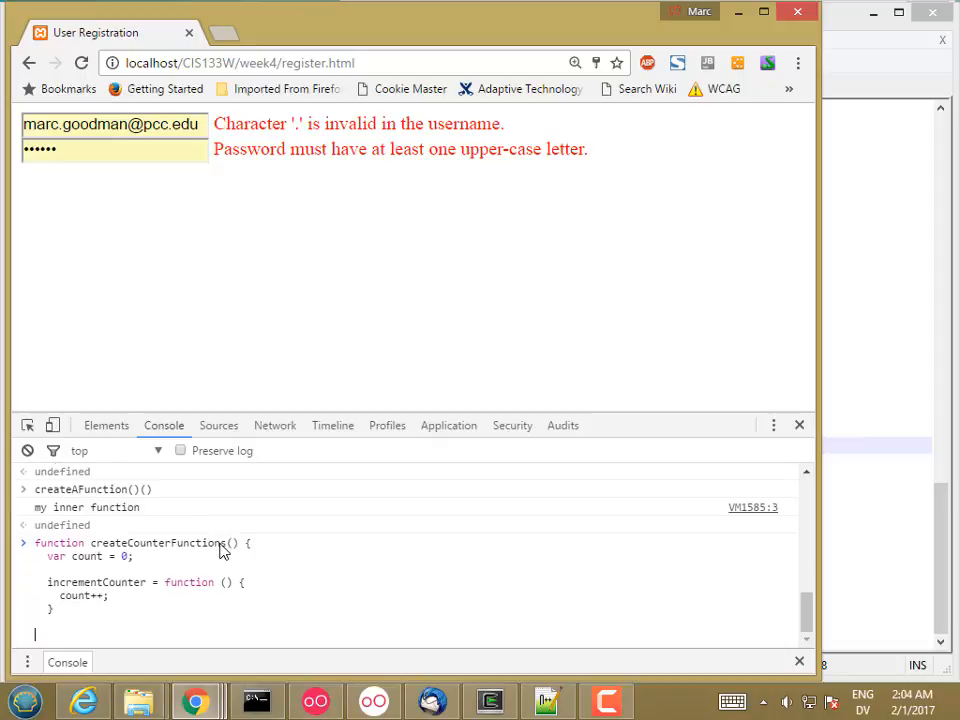
- Add decrementCounter = function() doing count-- inside createCounterFunctions
type("decrementCount")
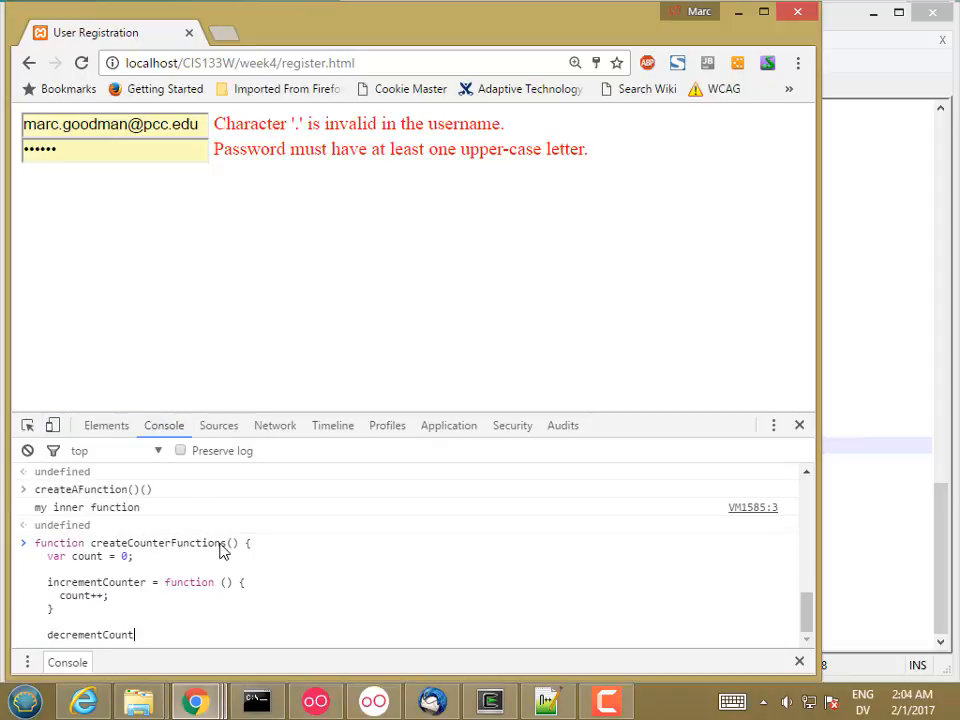
type("=")
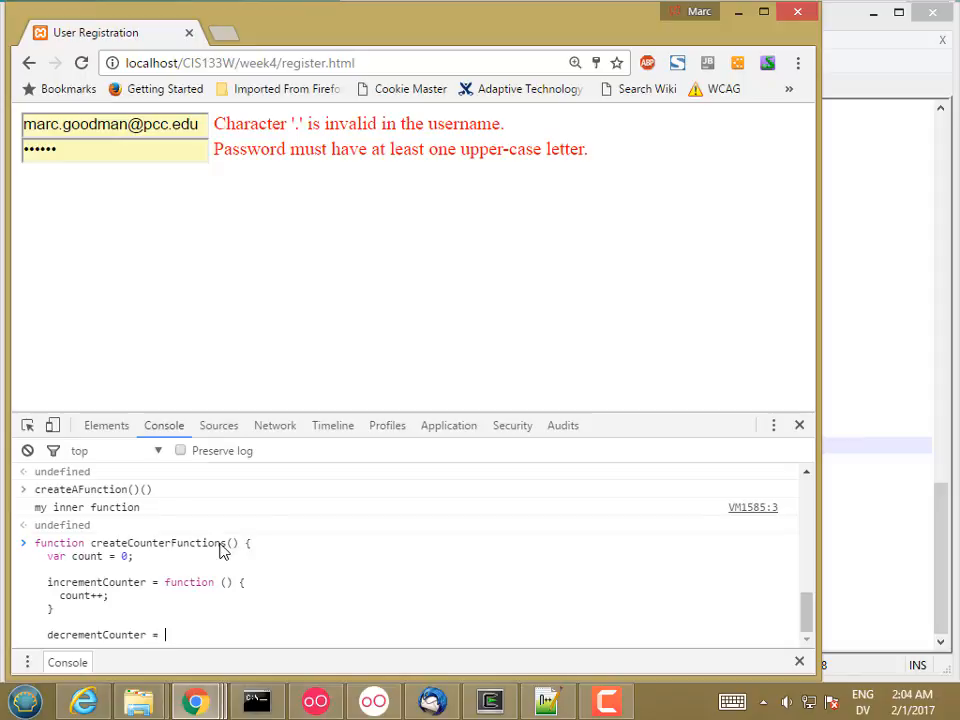
type("function() {")
type("count--;")
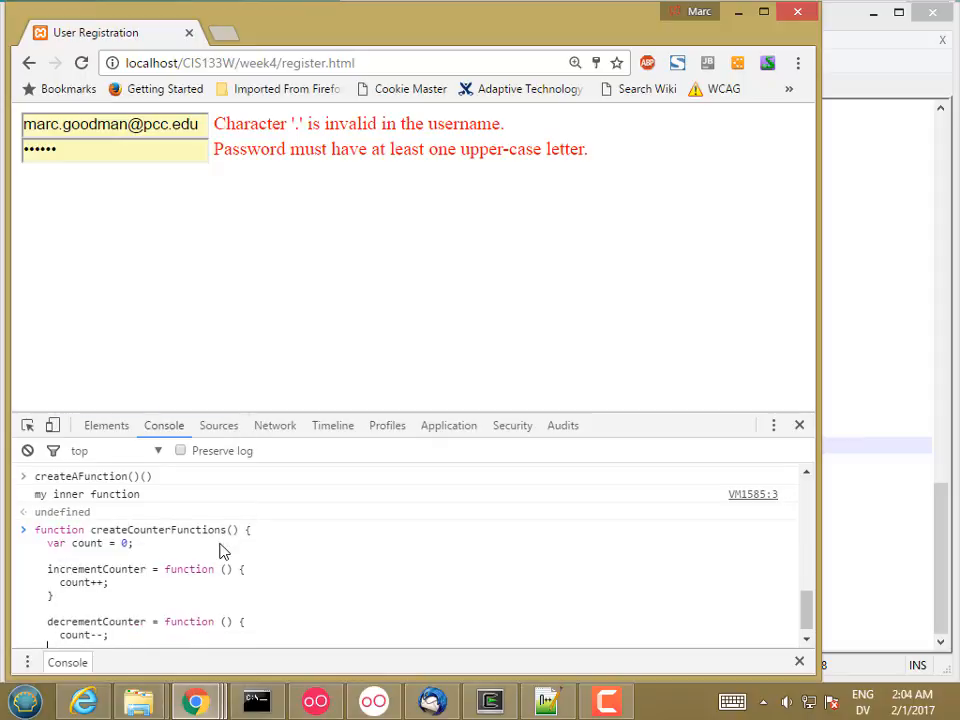
scroll("down", 3)
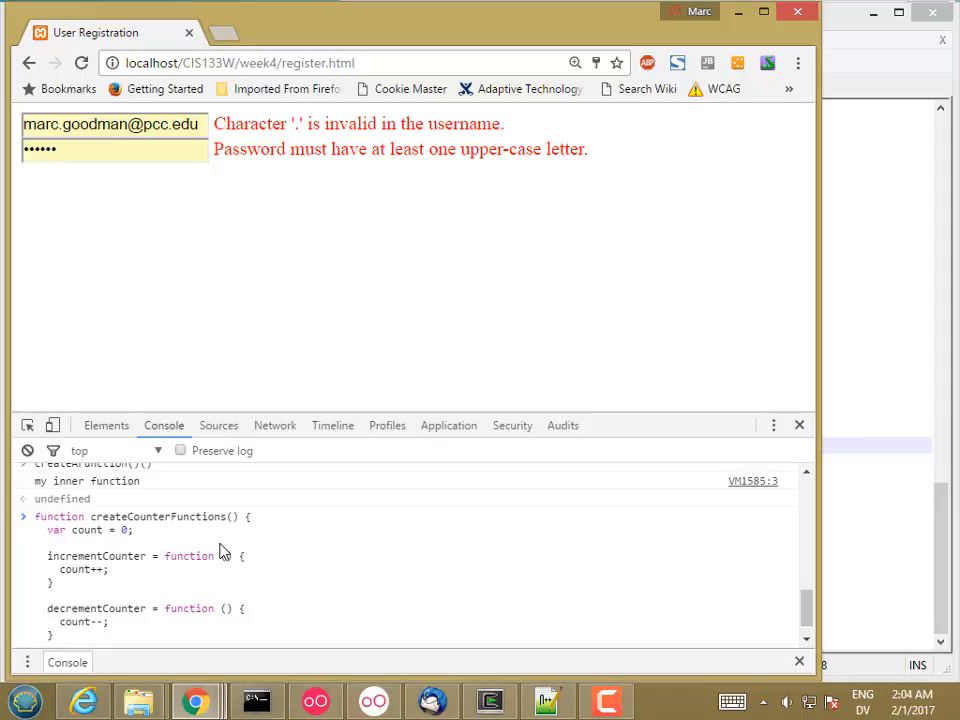
type("sho")
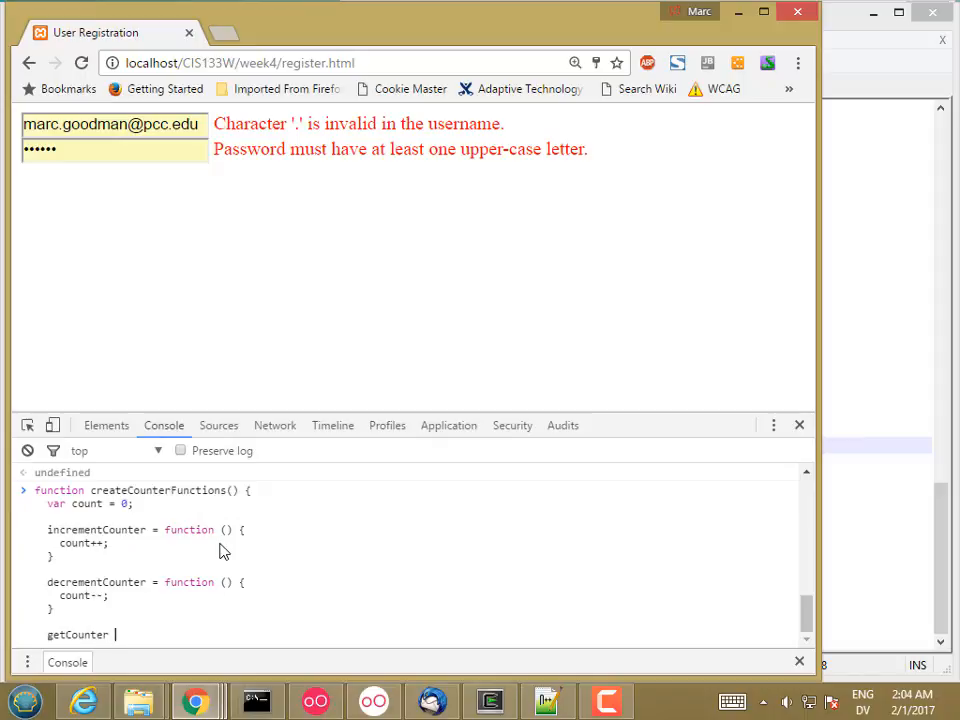
- Add getCounter = function () returning counter and enter the createCounterFunctions definition
type("= function")
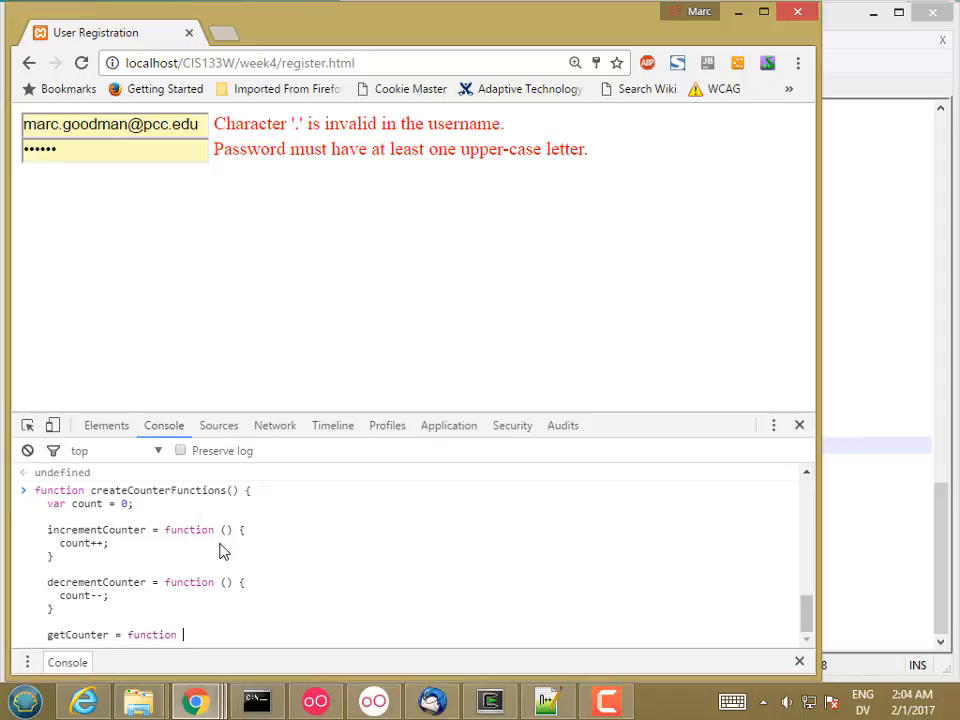
type("() {")
type("createAFunctio")
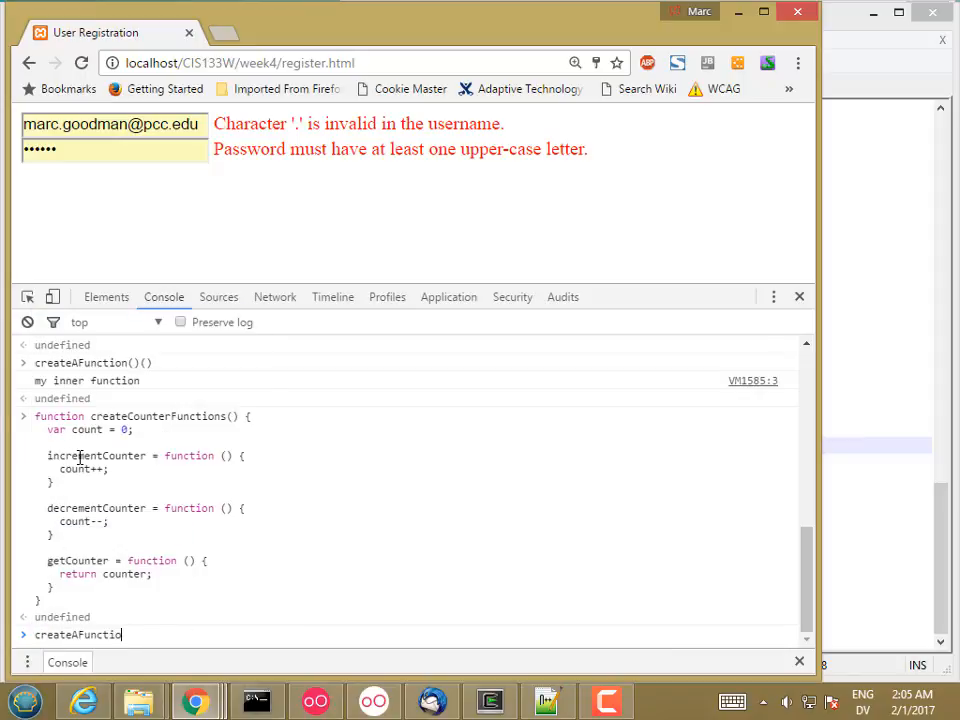
- Run createCounterFunctions() then getCounter(), which throws ReferenceError: counter is not defined
key("Backspace")
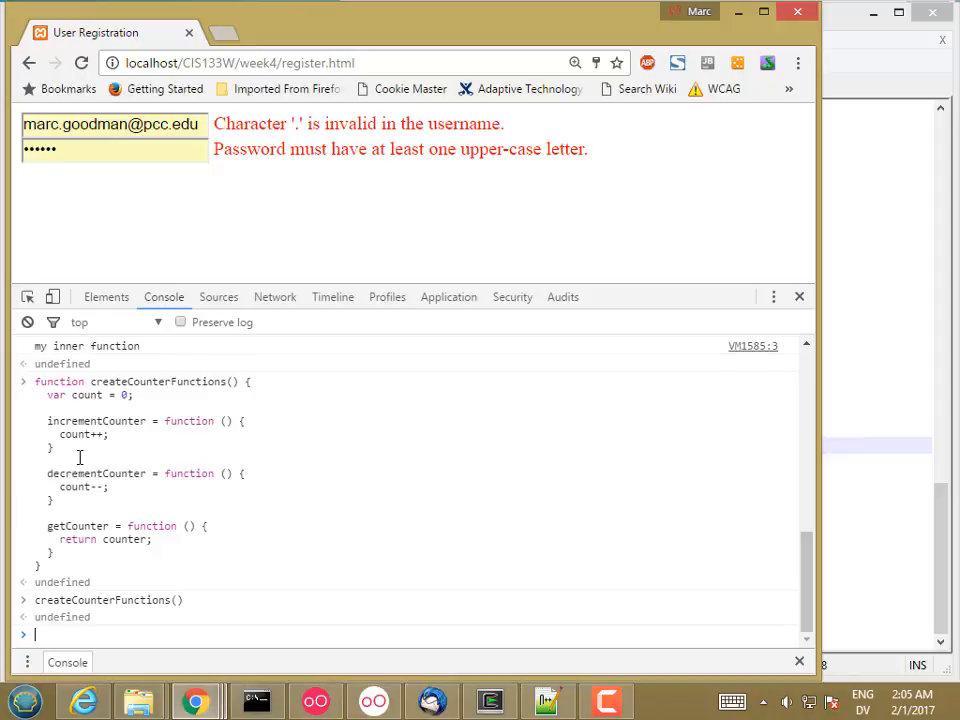
type("getCounter(")
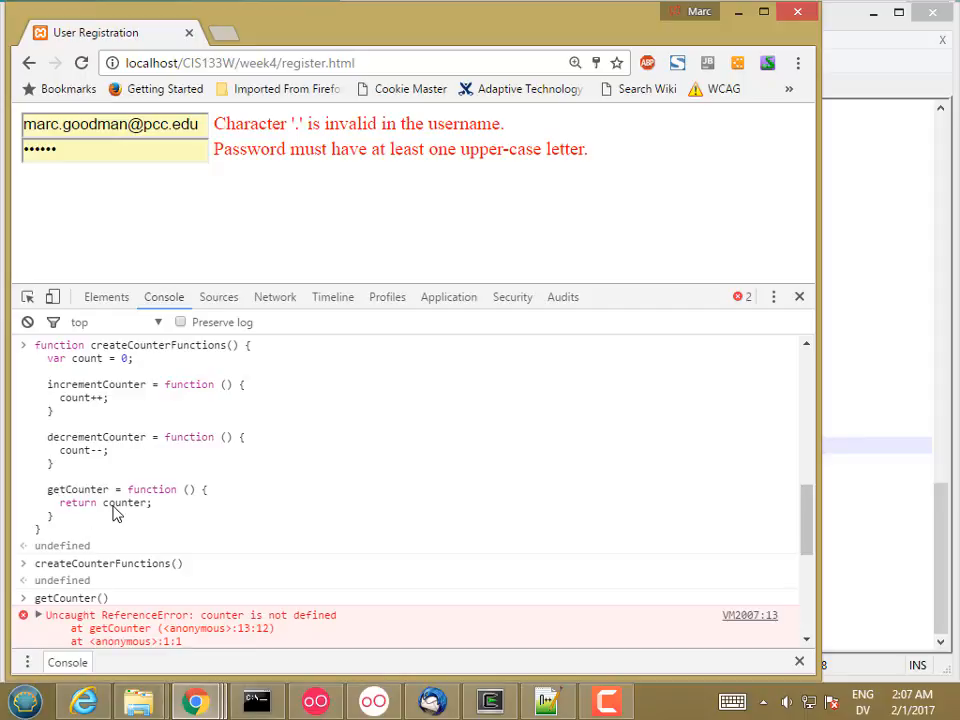
mouse_move(84, 376)
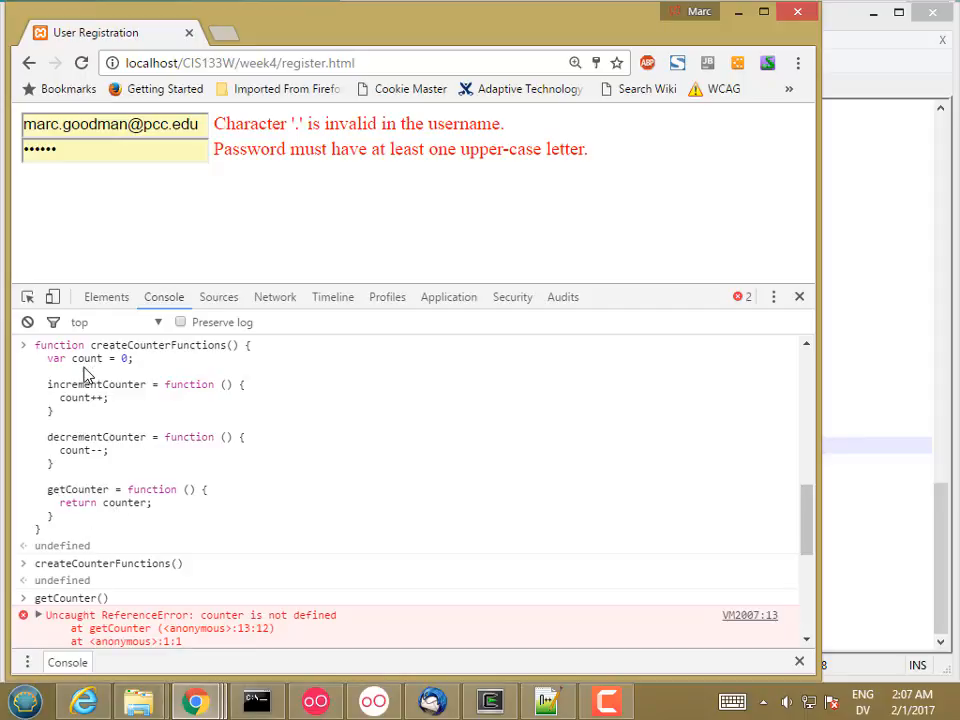
- Clear the console, redefine getCounter to return count, run createCounterFunctions() so getCounter() returns 0
right_click(90, 376)
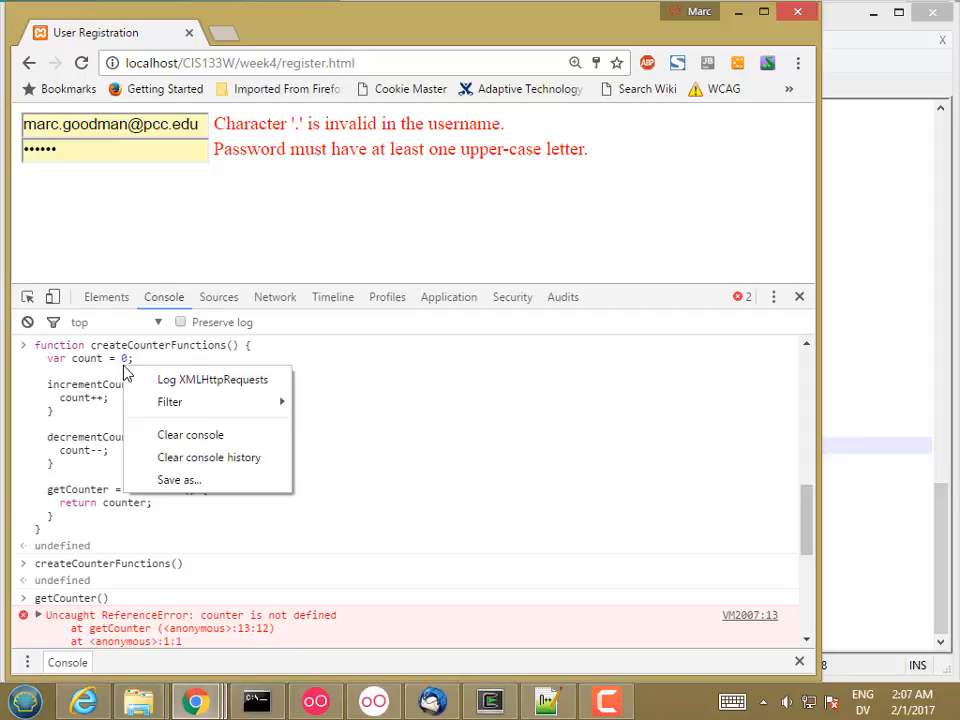
left_click(190, 434)
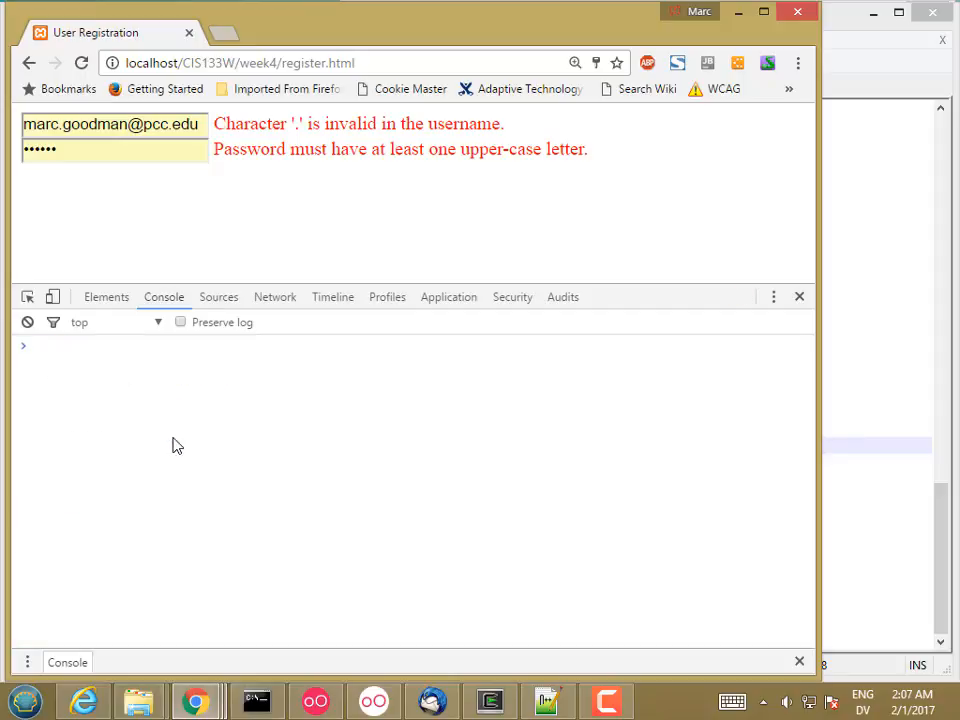
type("createCounterFunctions()")
type("getCounter(")
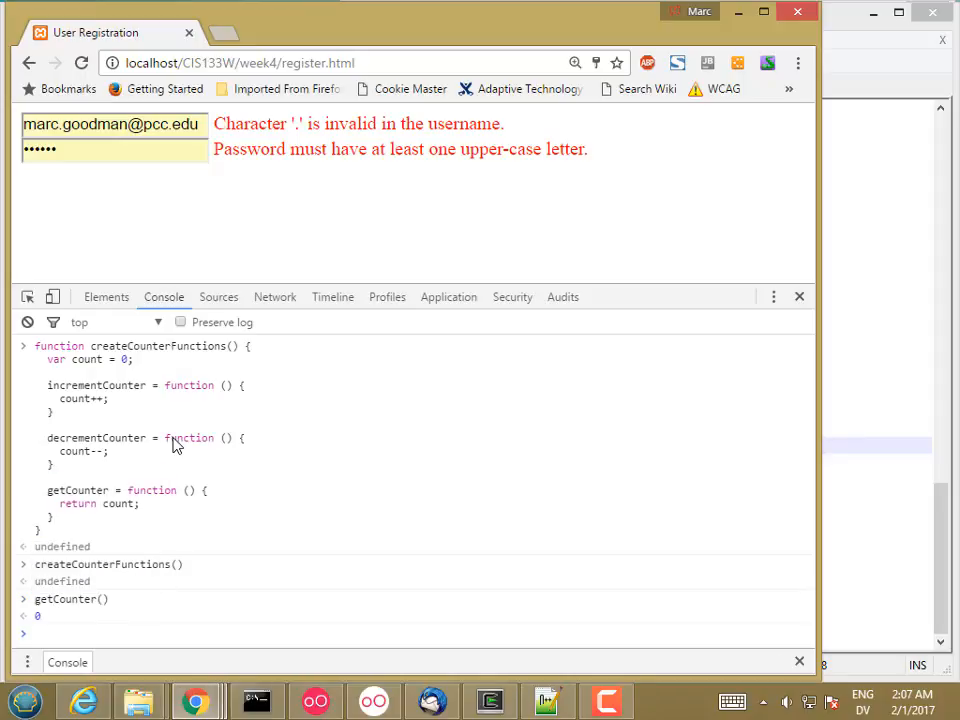
- Call incrementCounter() so a following getCounter() returns 1
type("in")
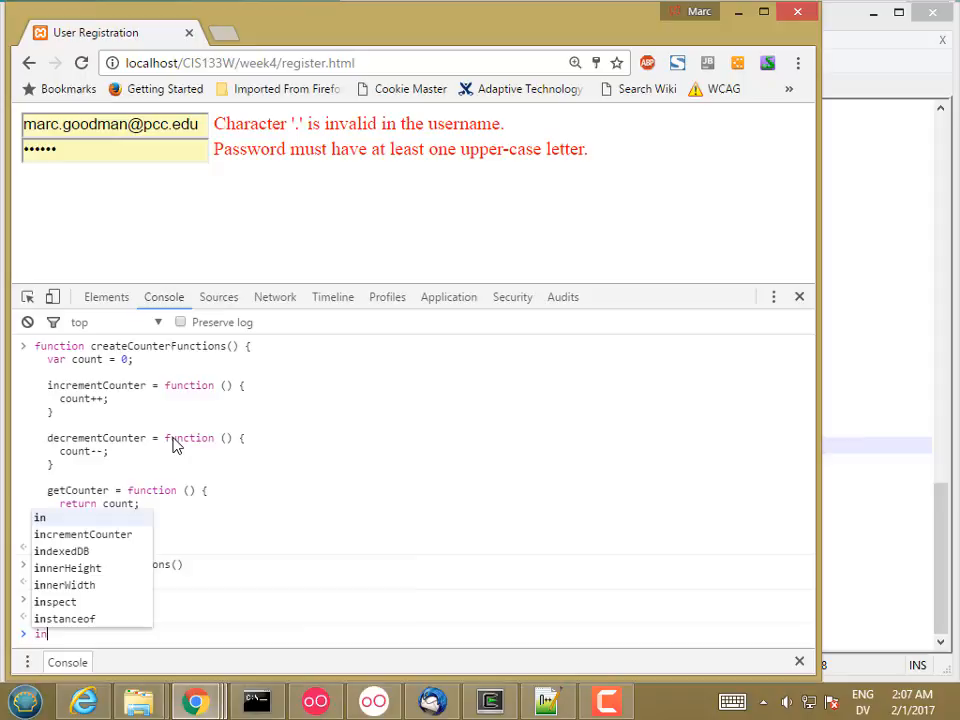
type("incrementCounter(")
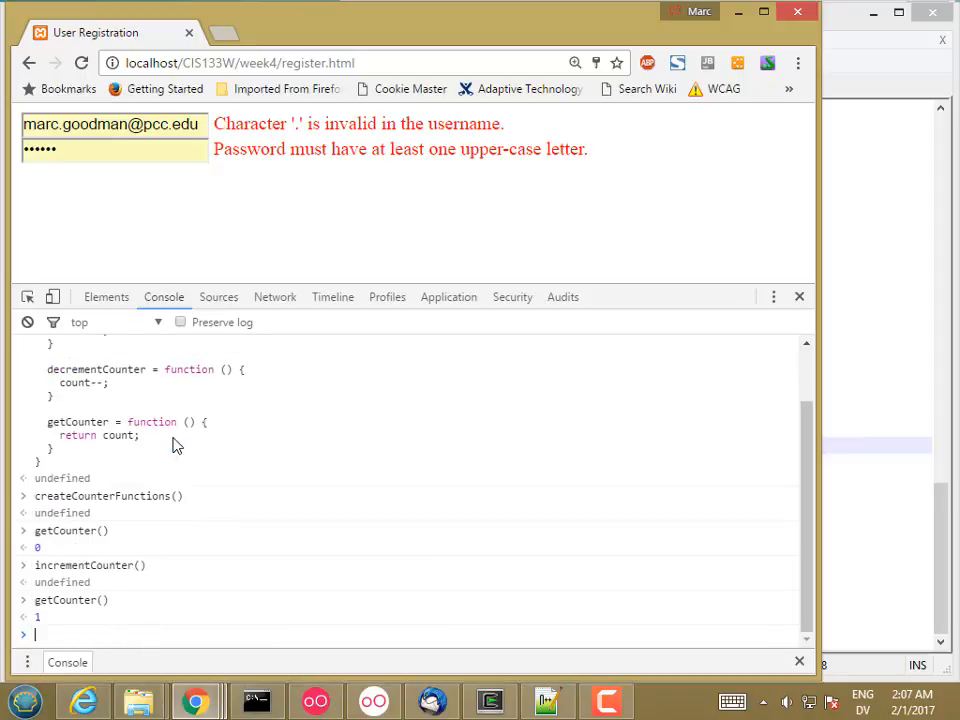
type("incrementCounter()")
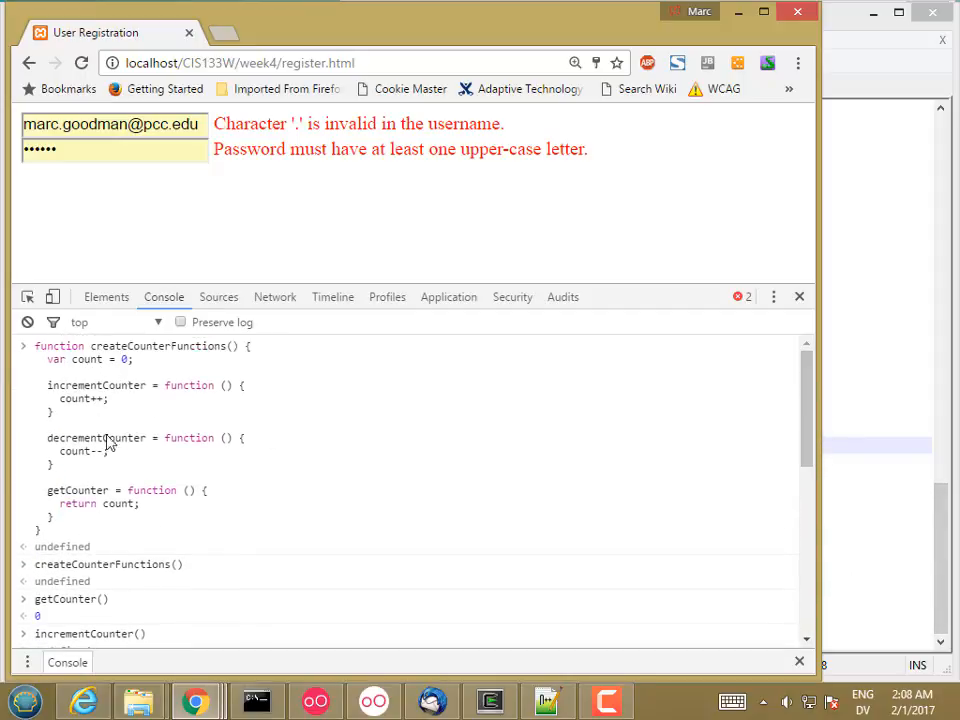
mouse_move(138, 436)
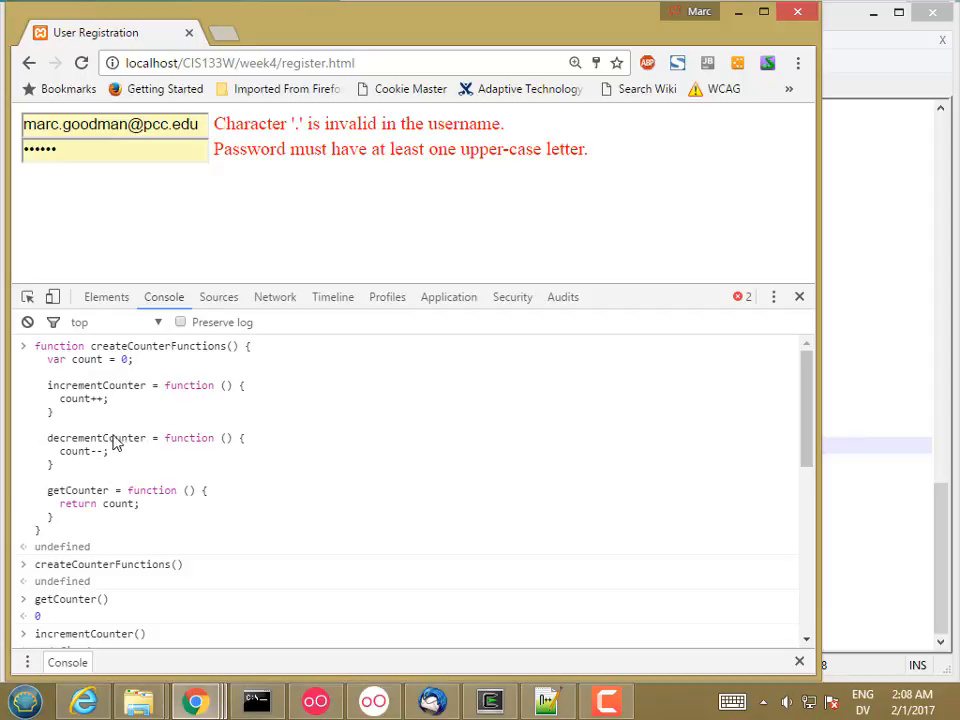
mouse_move(70, 364)
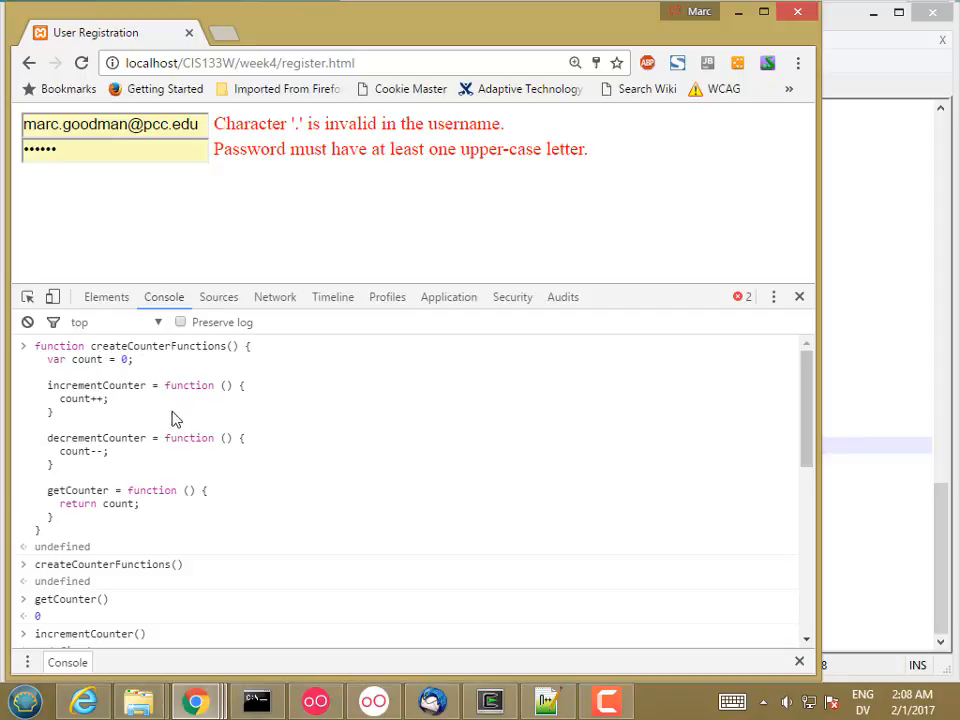
mouse_move(90, 400)
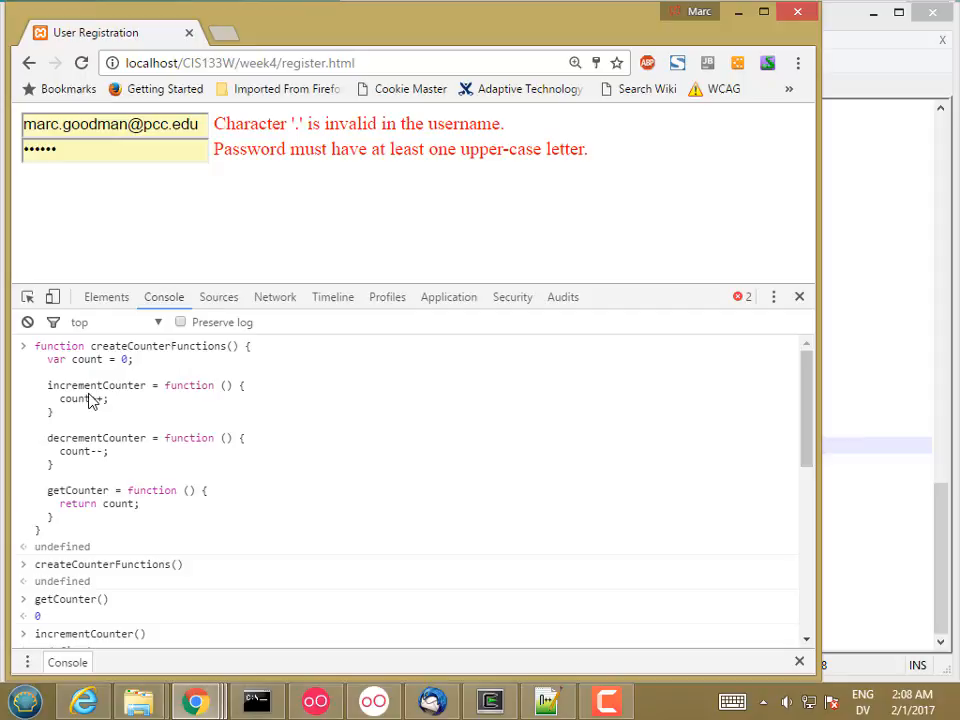
mouse_move(138, 402)
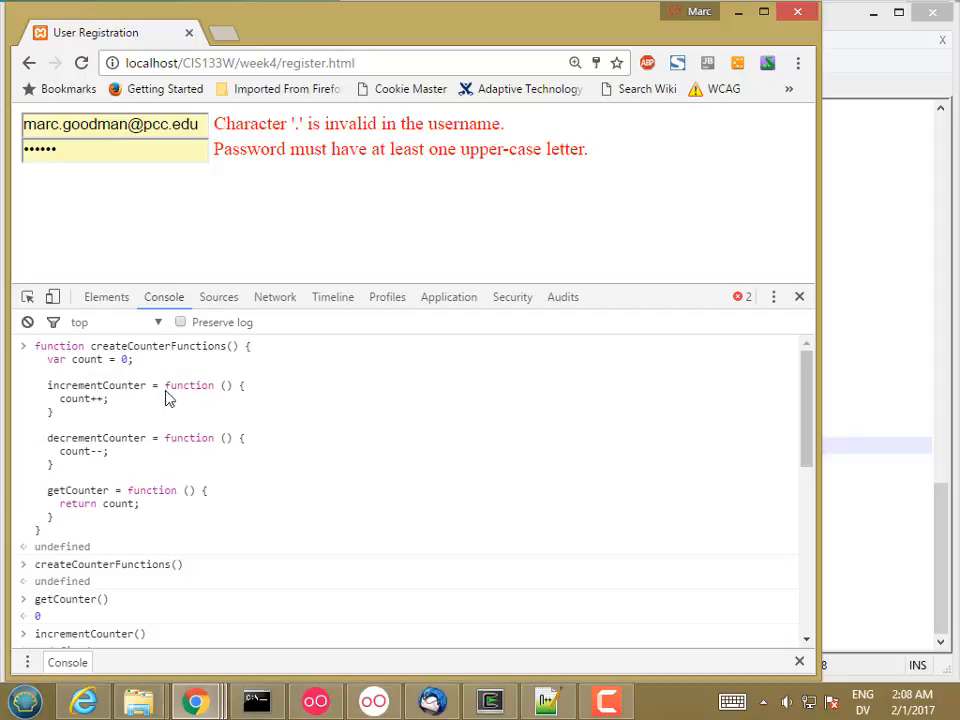
mouse_move(184, 400)
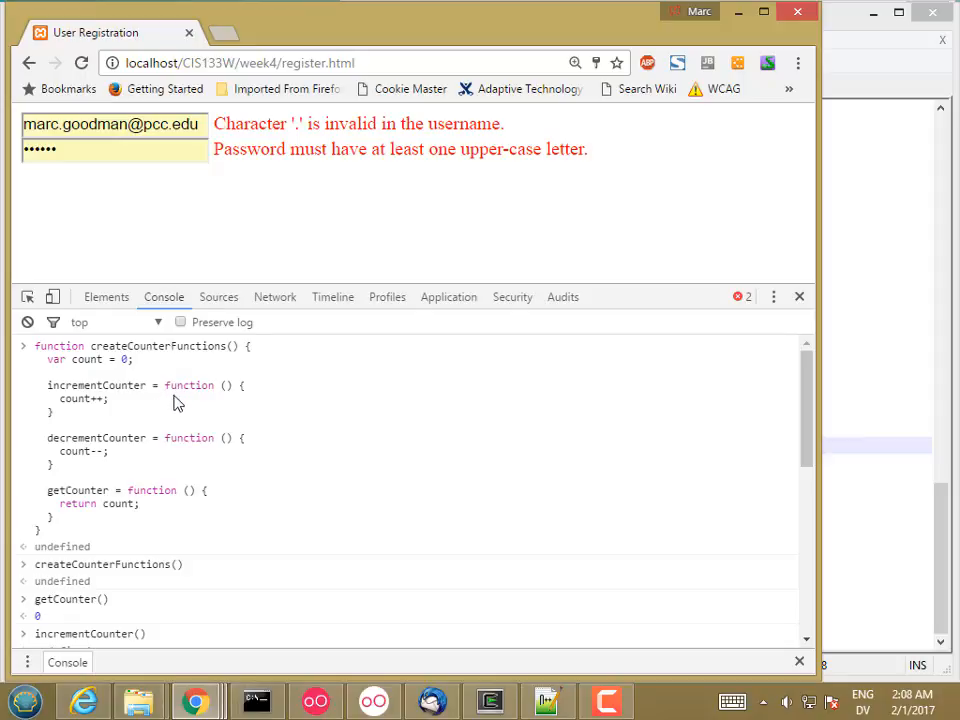
mouse_move(164, 400)
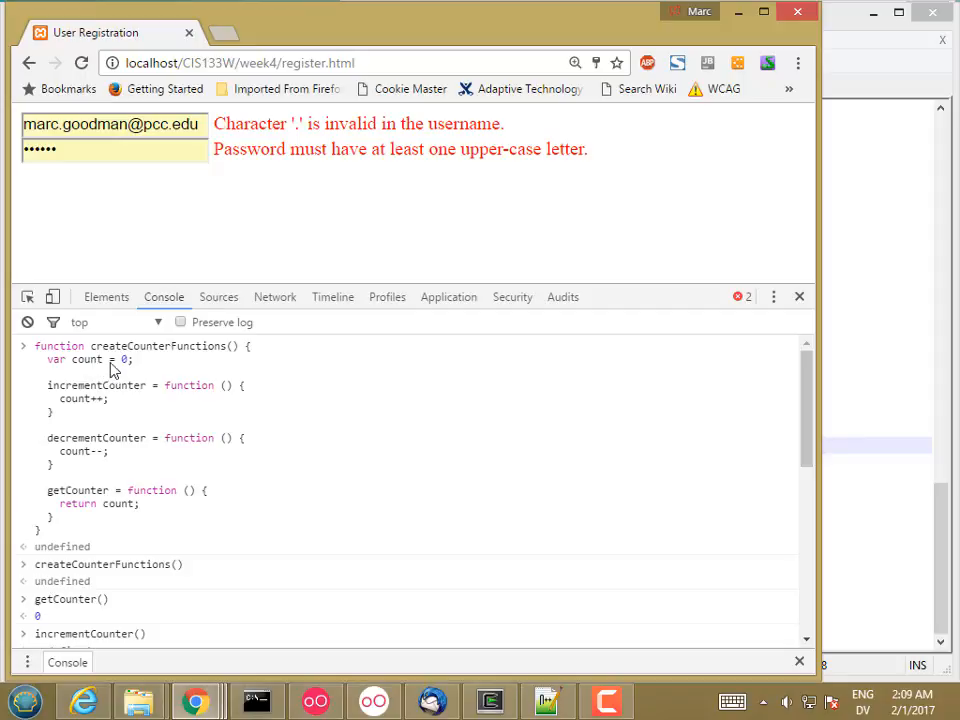
mouse_move(100, 388)
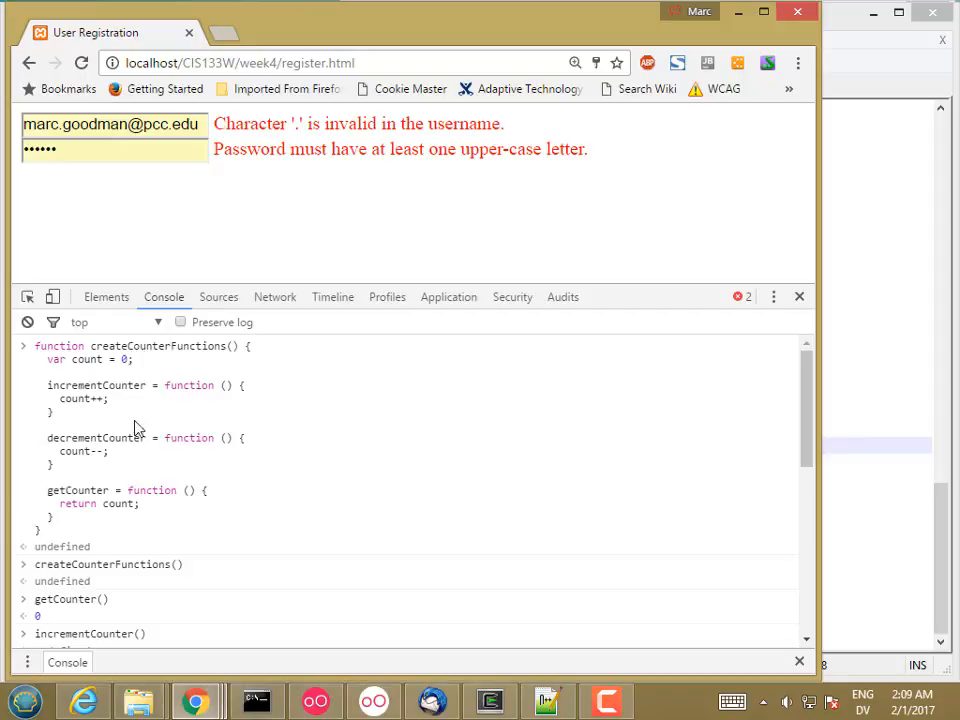
mouse_move(104, 364)
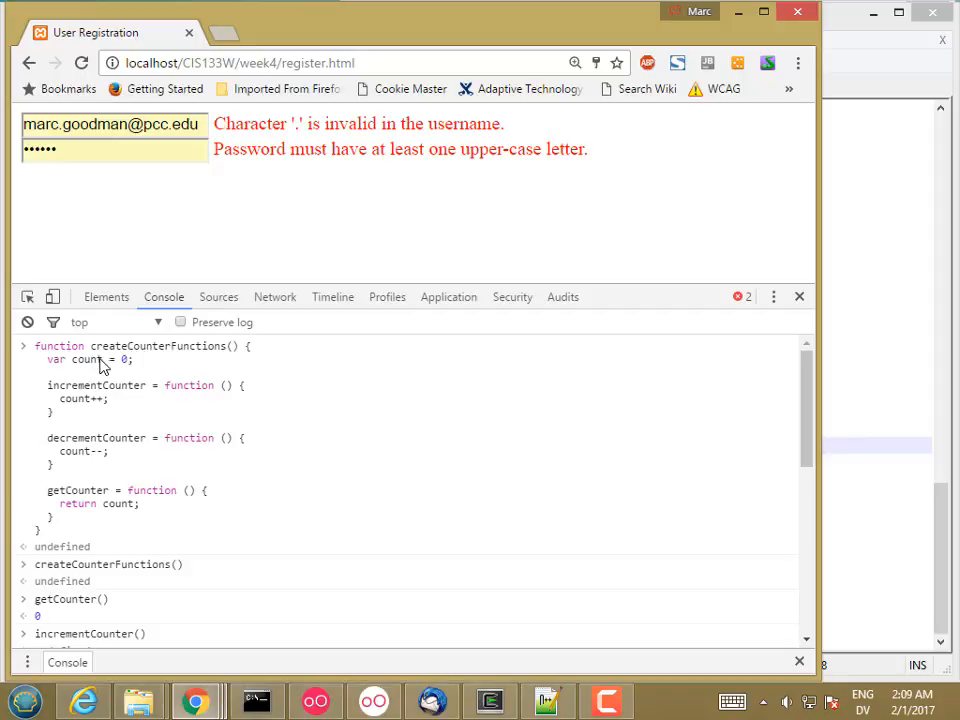
mouse_move(116, 404)
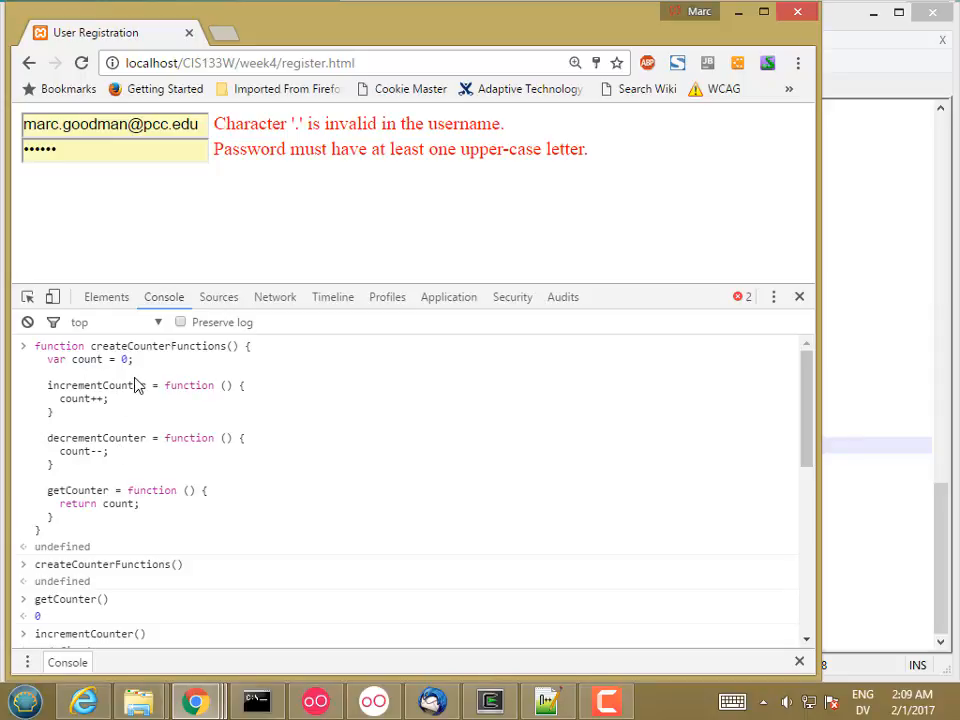
mouse_move(84, 424)
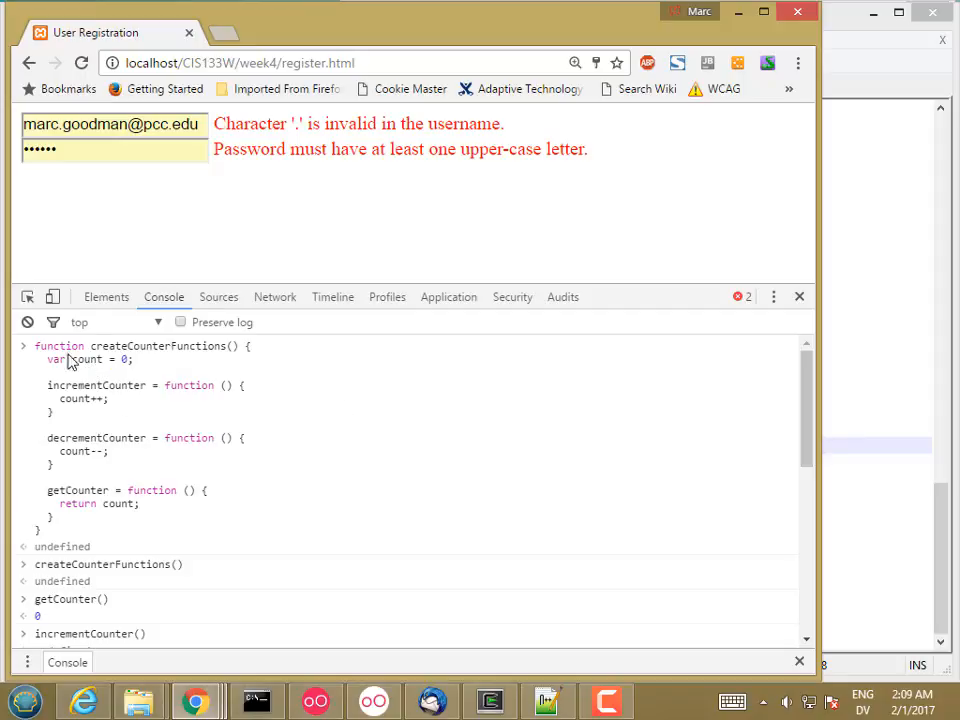
mouse_move(90, 360)
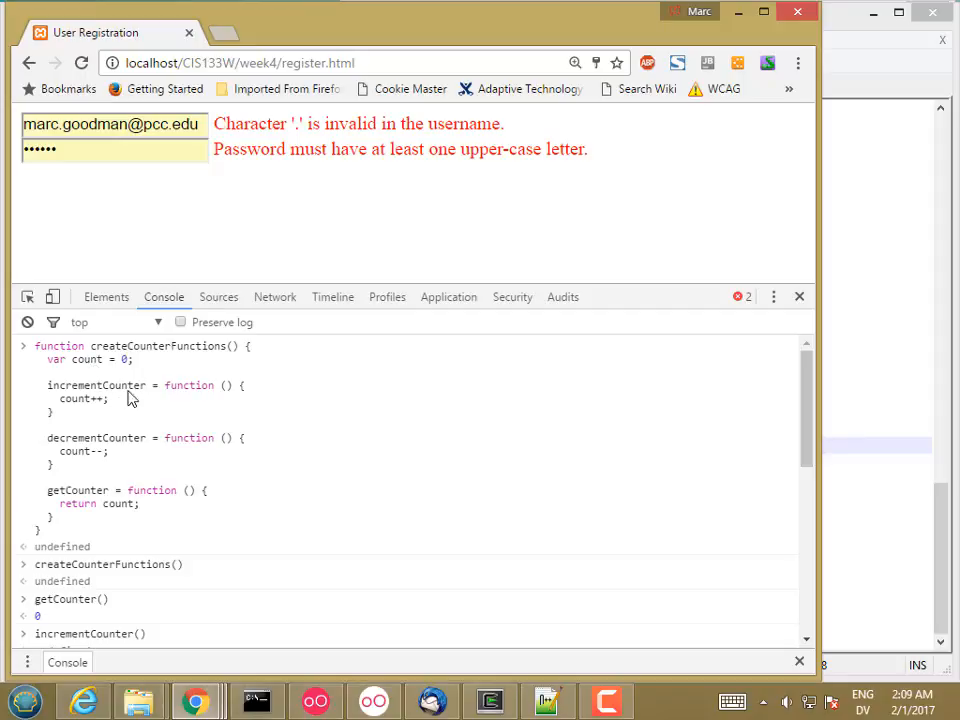
mouse_move(140, 360)
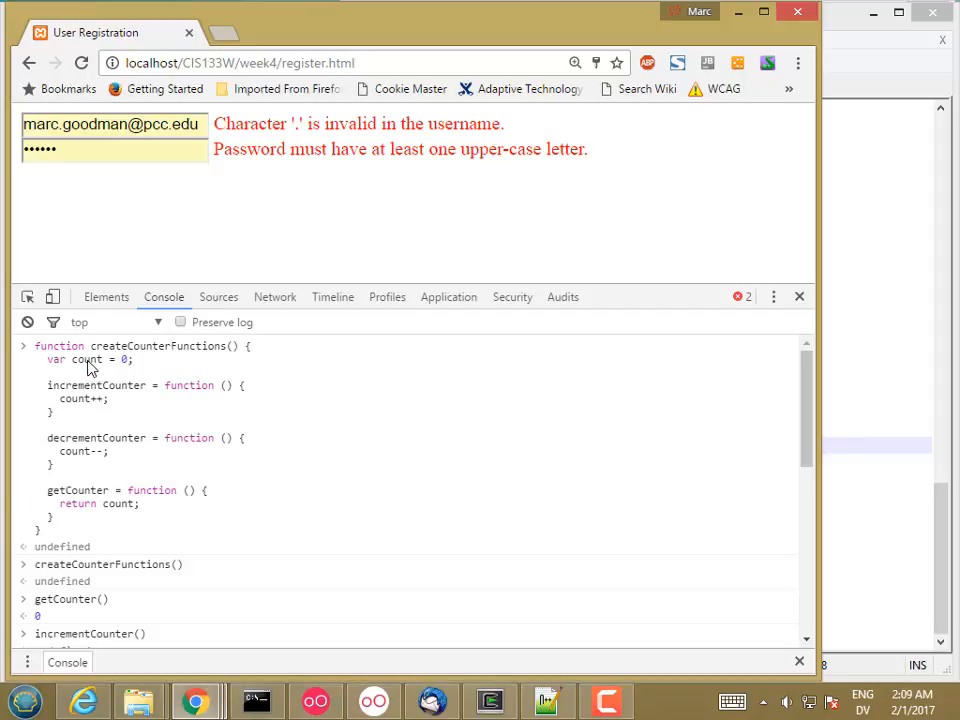
mouse_move(116, 376)
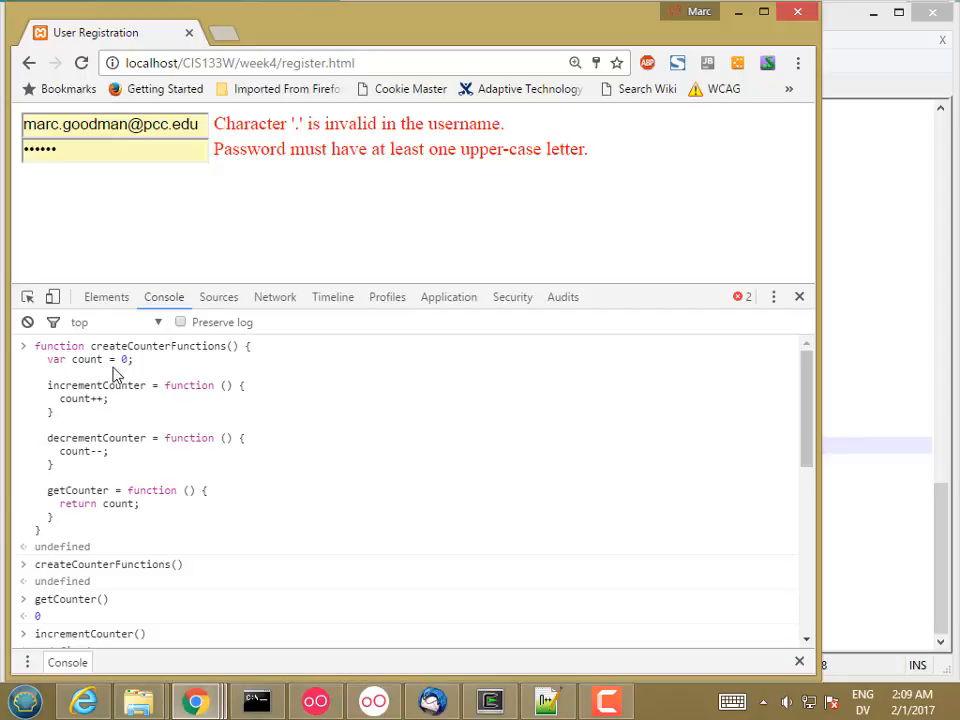
mouse_move(152, 444)
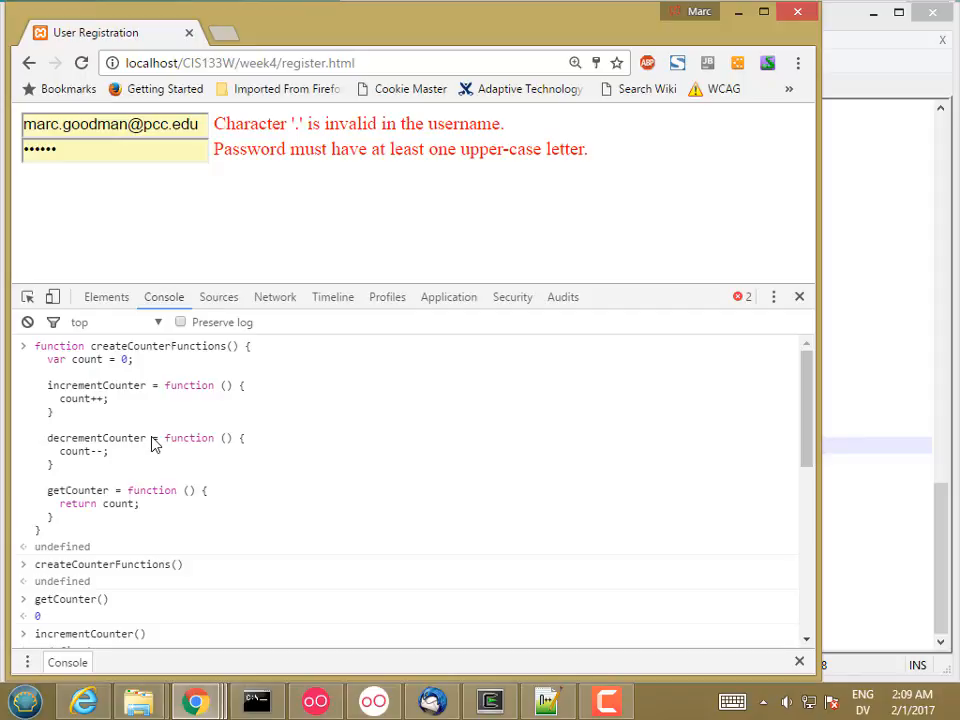
mouse_move(144, 408)
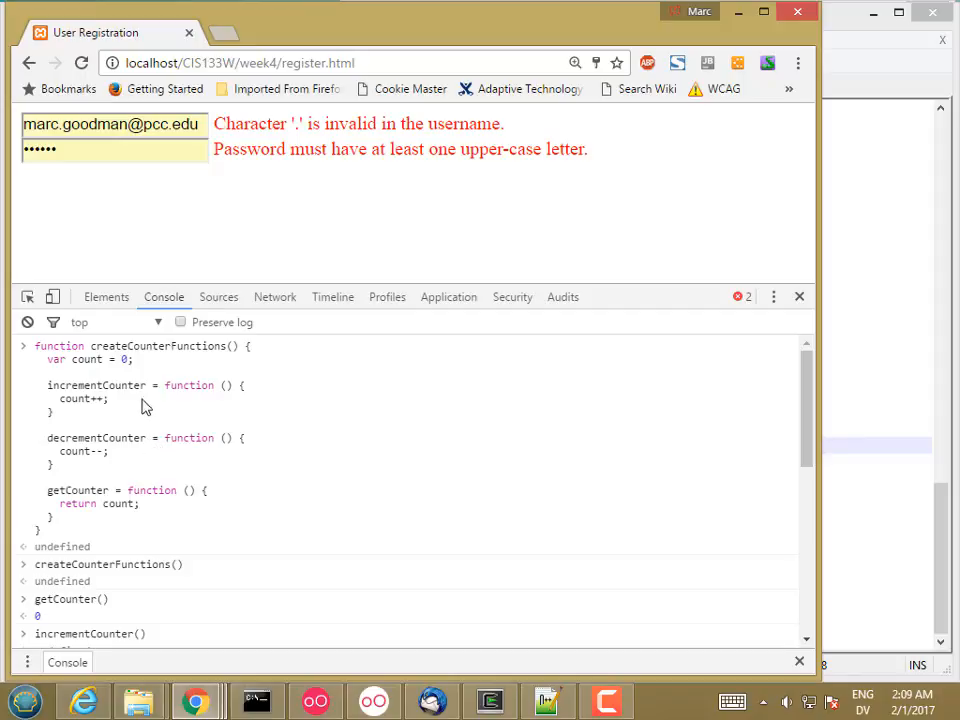